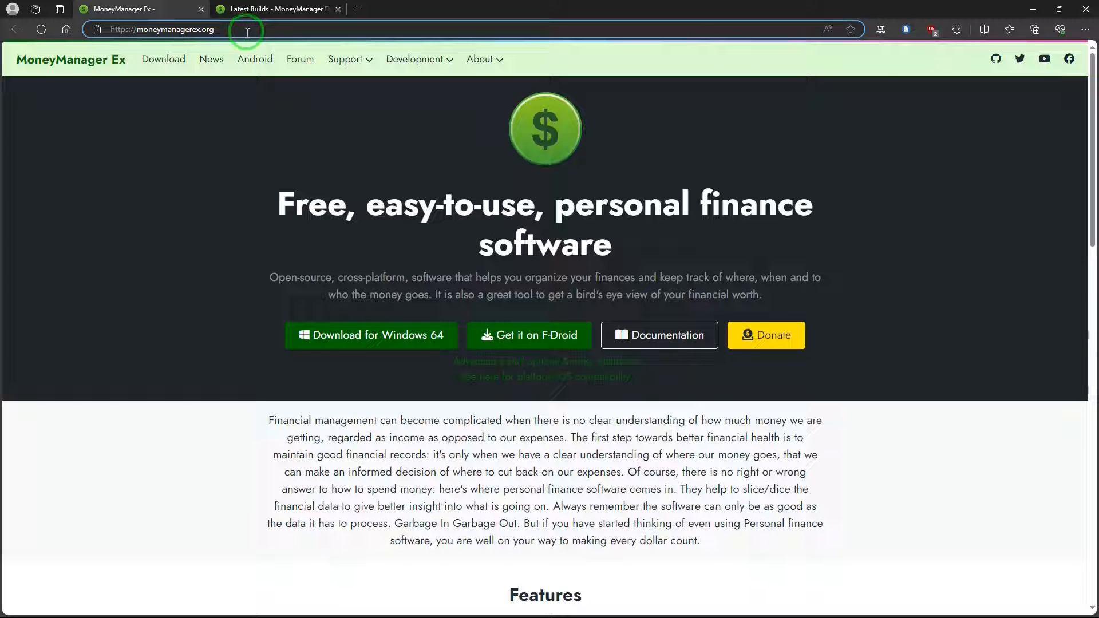
mouse_move(225, 484)
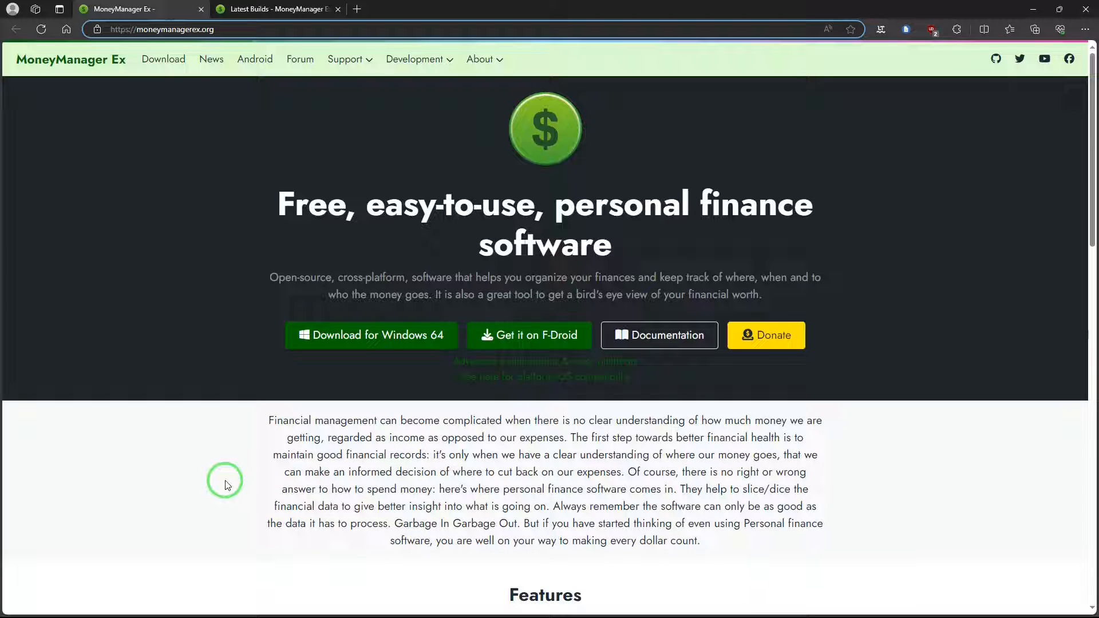
mouse_move(886, 433)
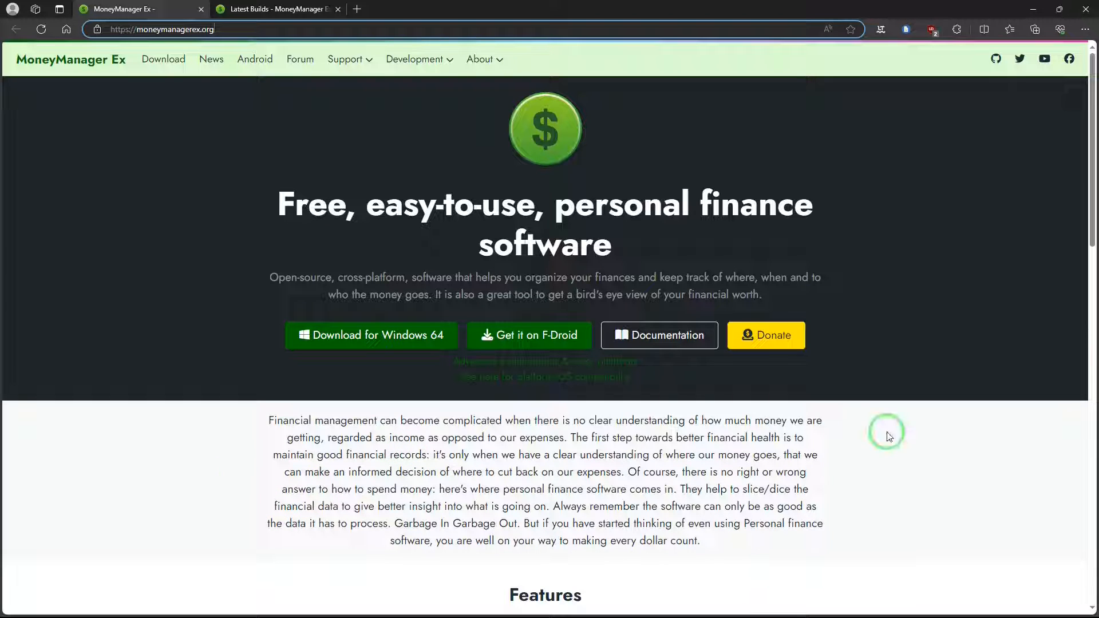
Browse the site, then go to the v1.7.0 Latest Builds page with Windows, macOS and Linux downloads.
scroll("down", 3)
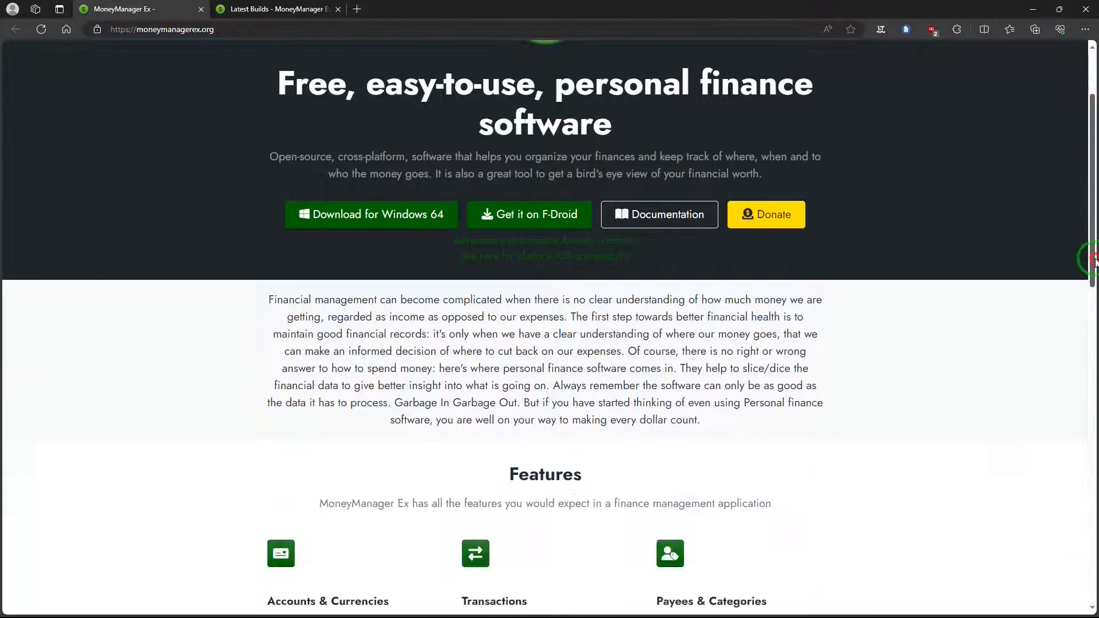
scroll("down", 3)
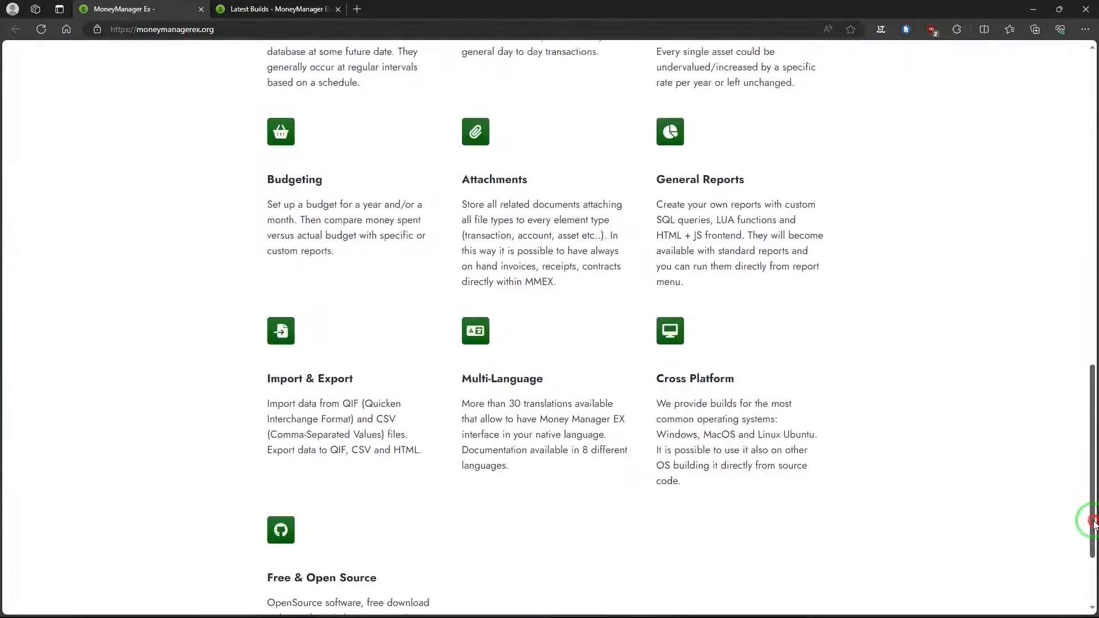
scroll("up", 3)
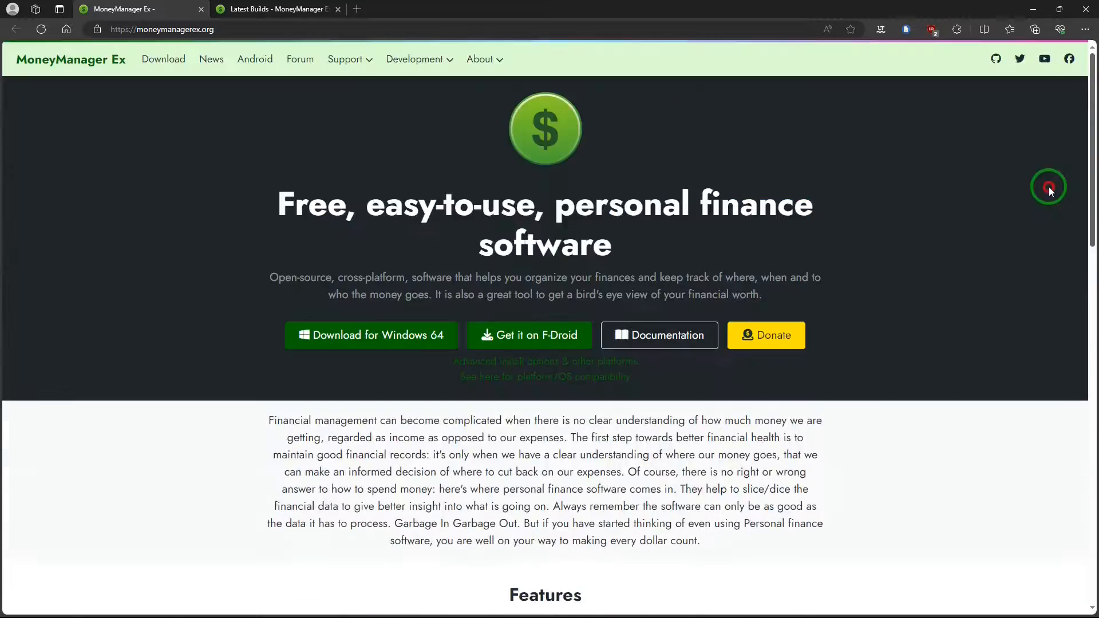
mouse_move(370, 335)
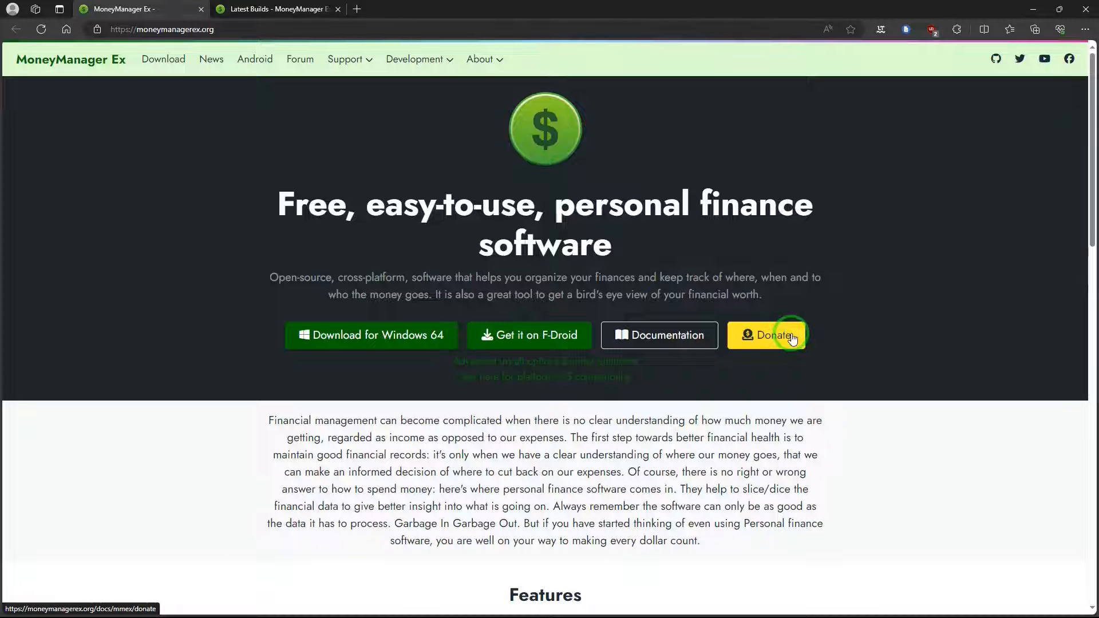
mouse_move(242, 166)
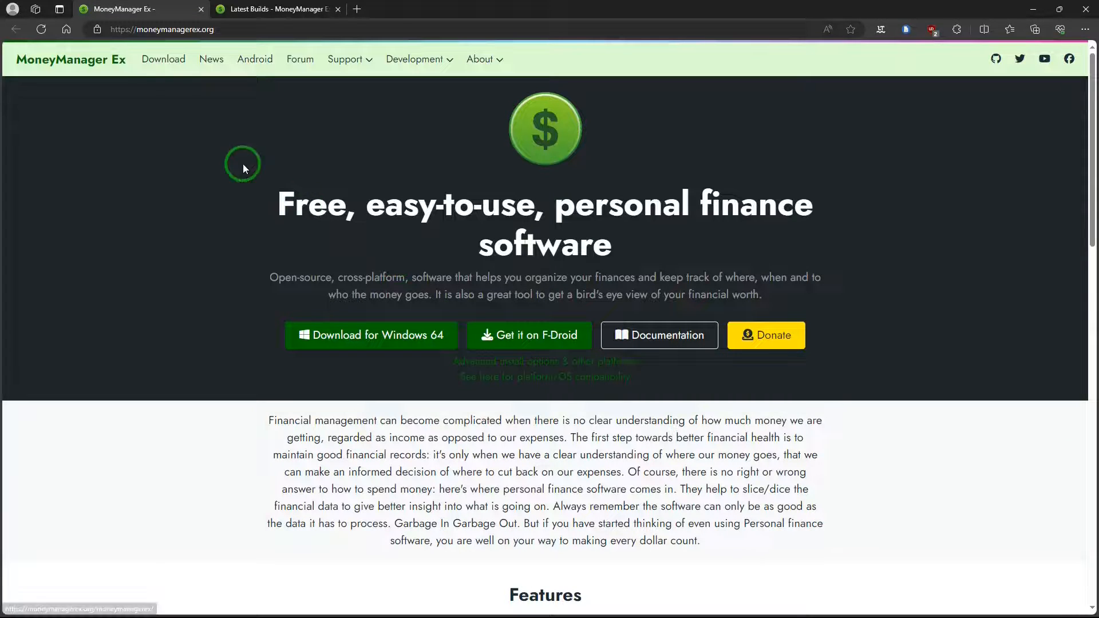
mouse_move(163, 59)
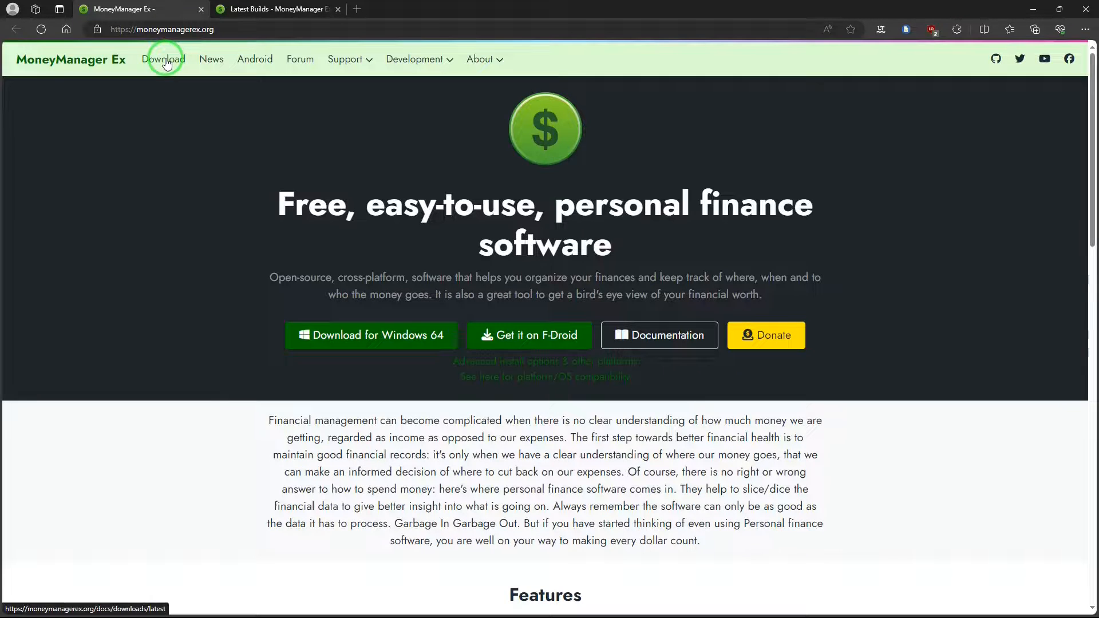
left_click(164, 59)
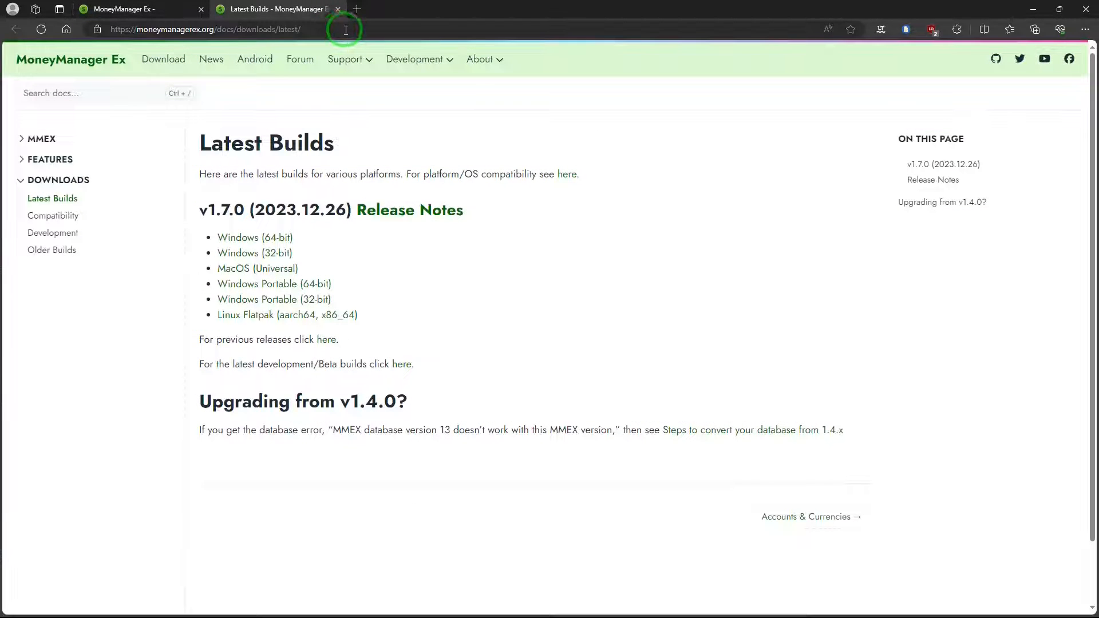
mouse_move(255, 238)
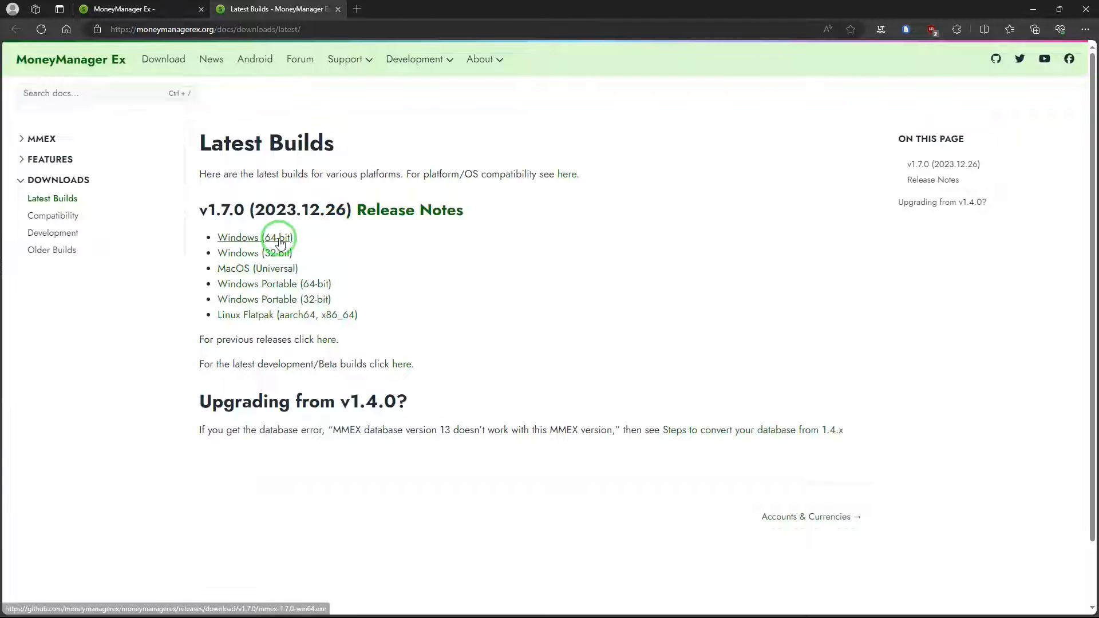
mouse_move(295, 257)
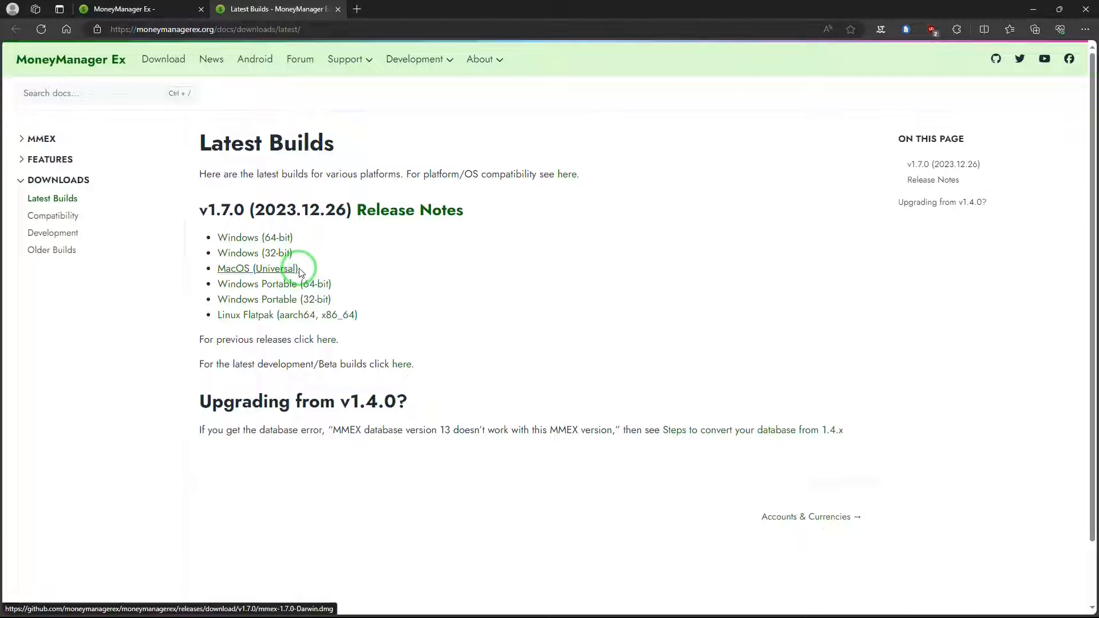
mouse_move(360, 290)
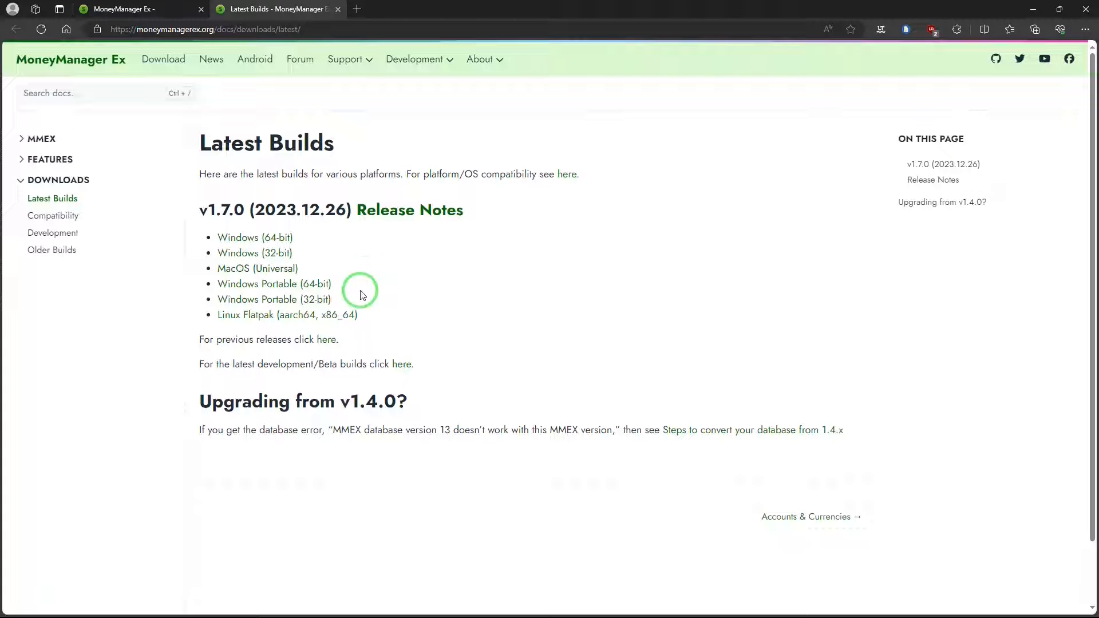
mouse_move(388, 313)
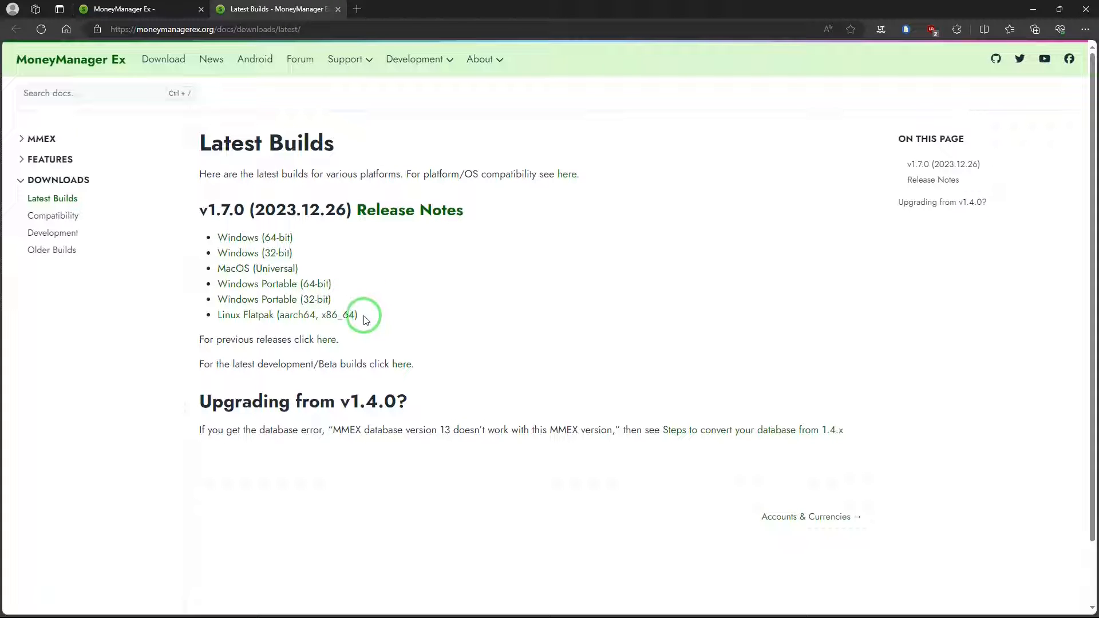
mouse_move(393, 310)
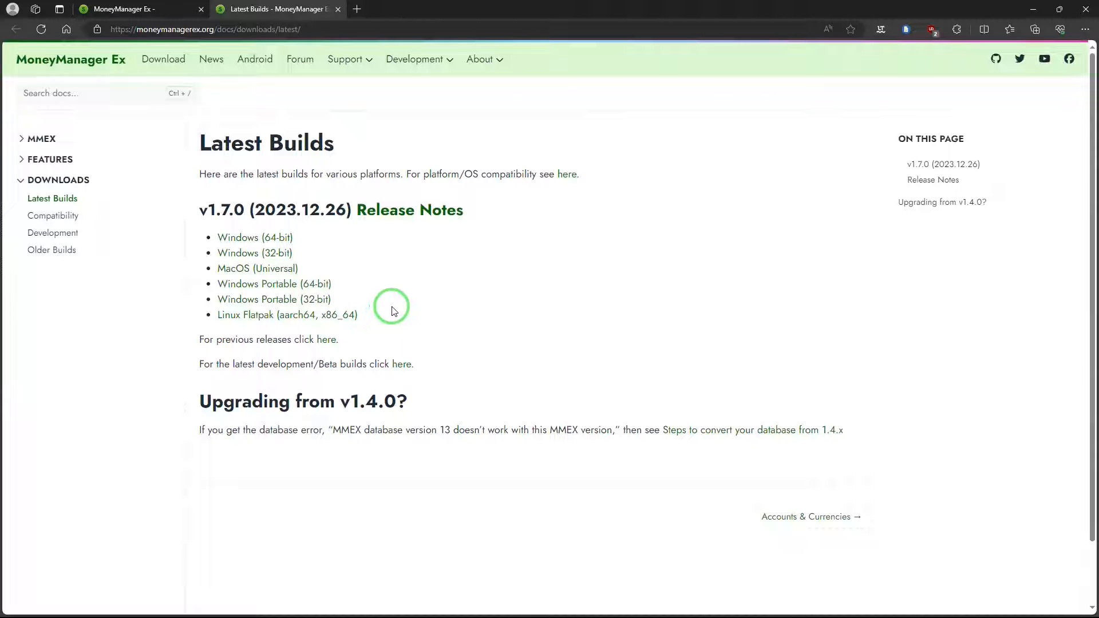
mouse_move(376, 287)
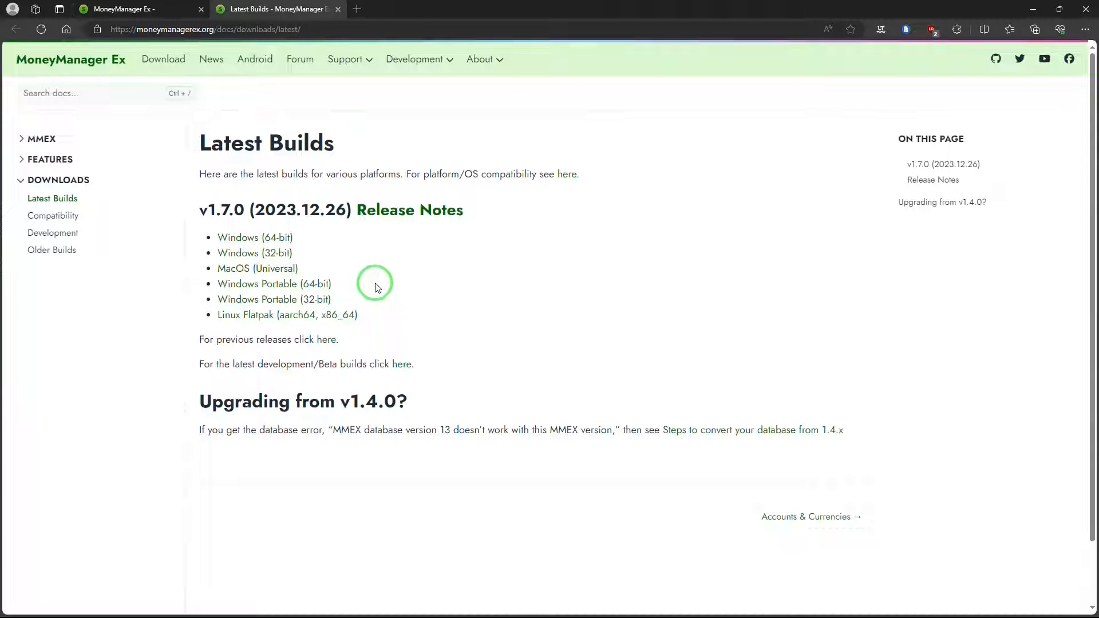
mouse_move(337, 288)
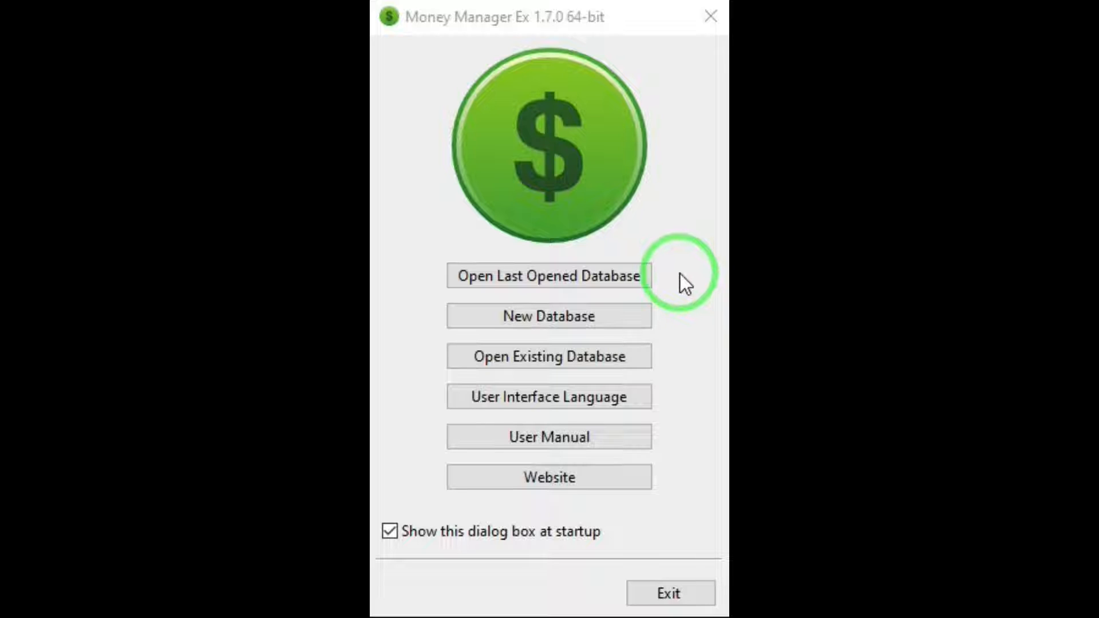
mouse_move(676, 284)
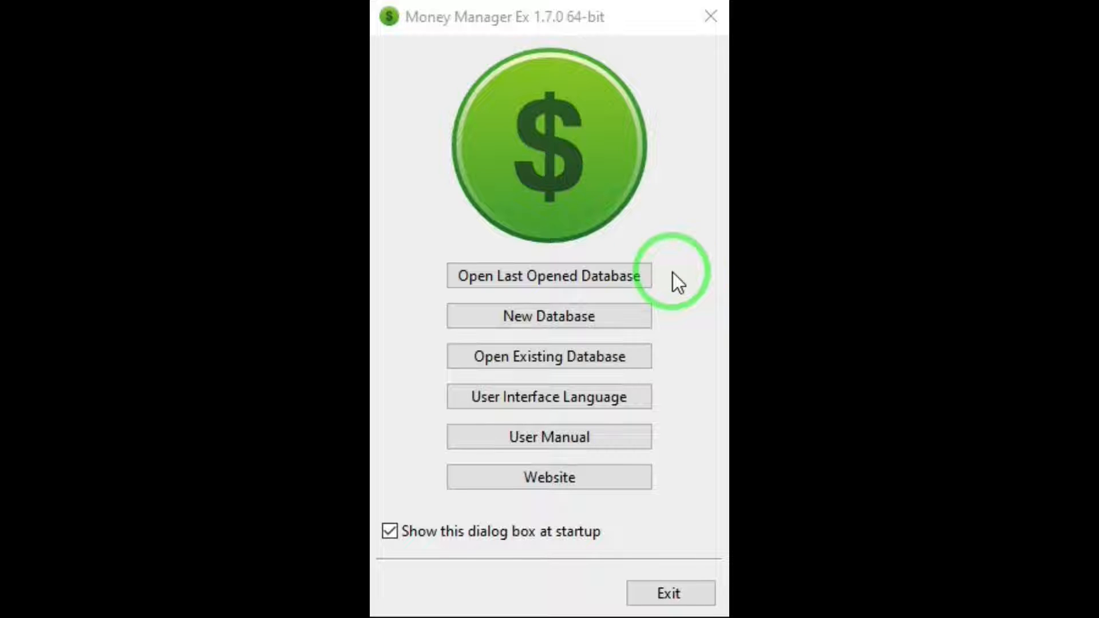
mouse_move(673, 365)
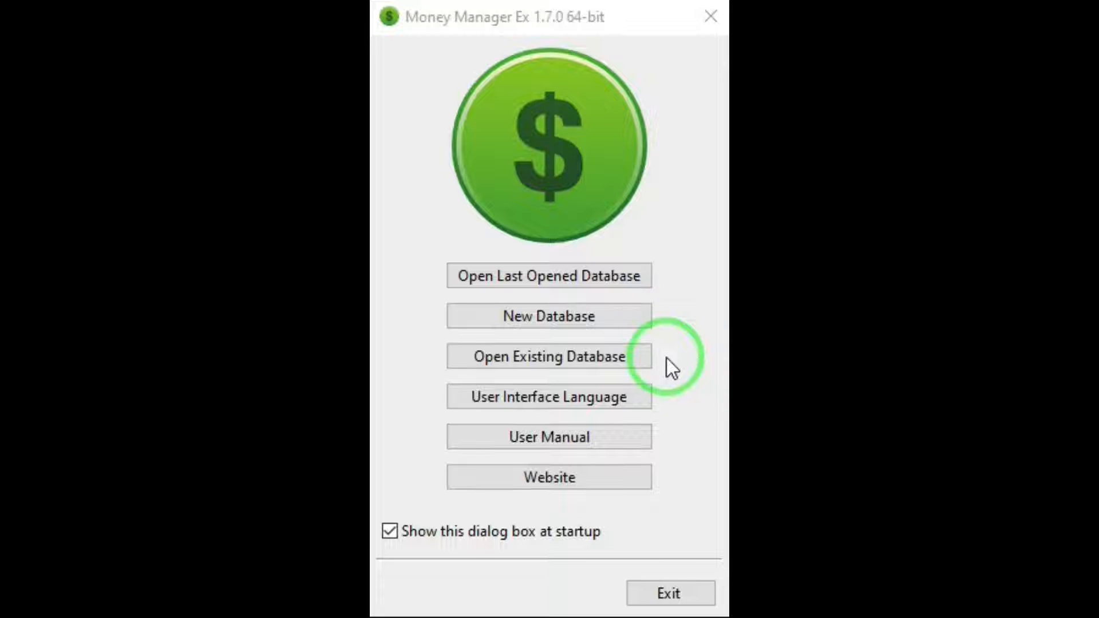
mouse_move(675, 402)
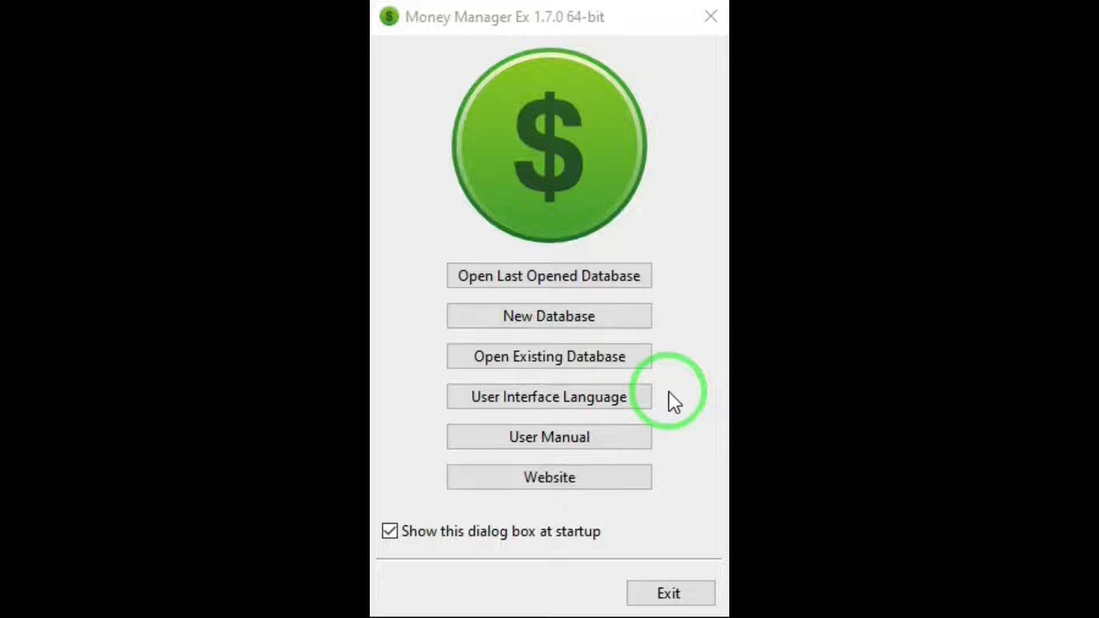
mouse_move(671, 447)
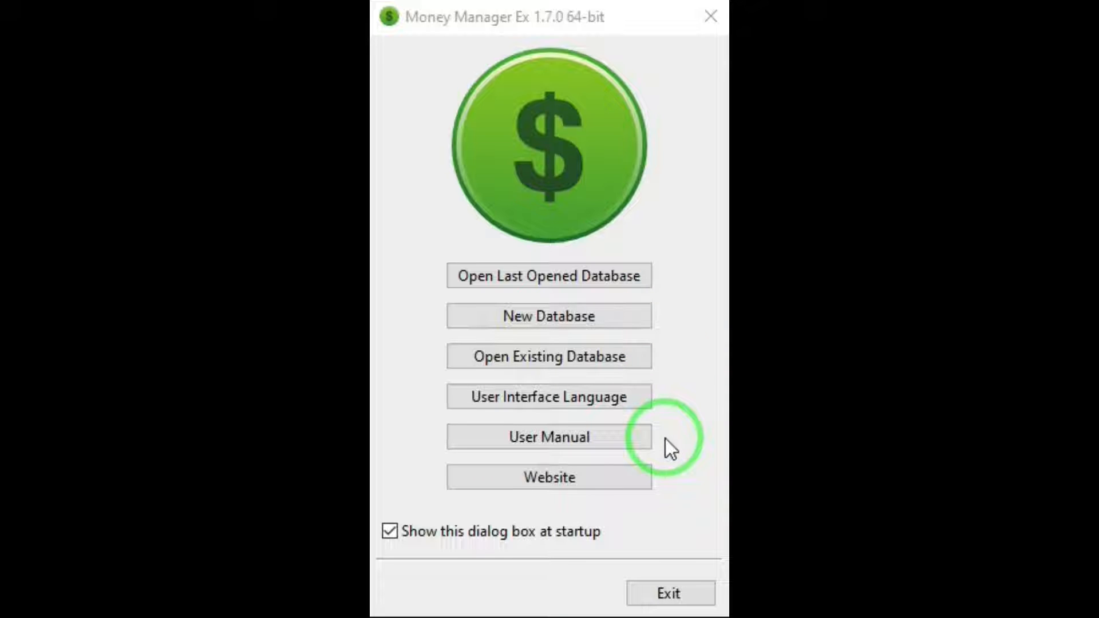
mouse_move(399, 564)
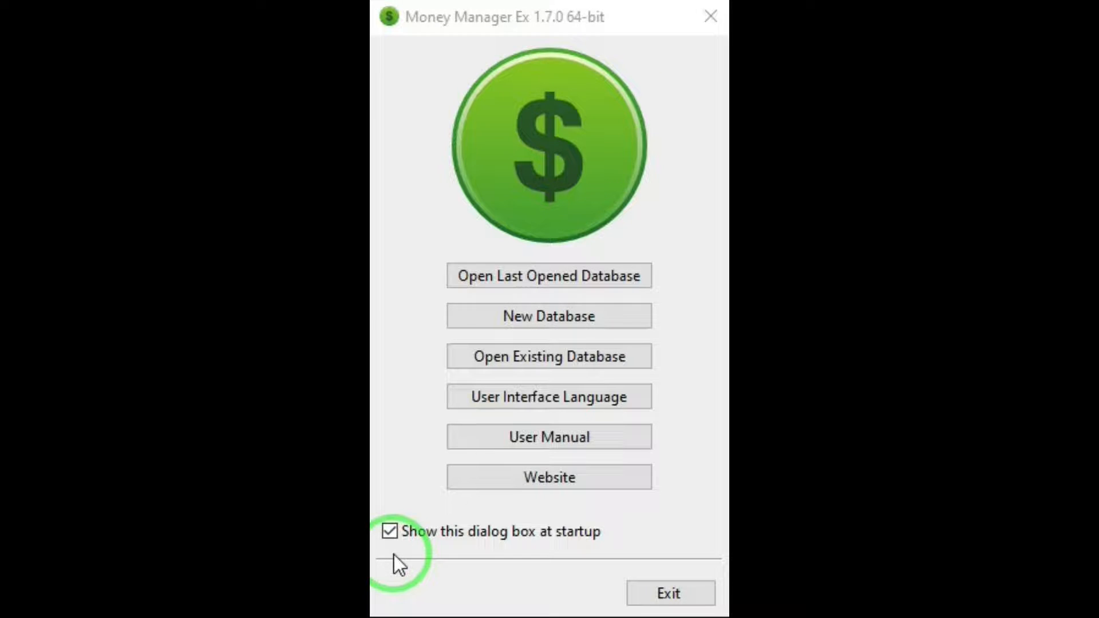
left_click(549, 275)
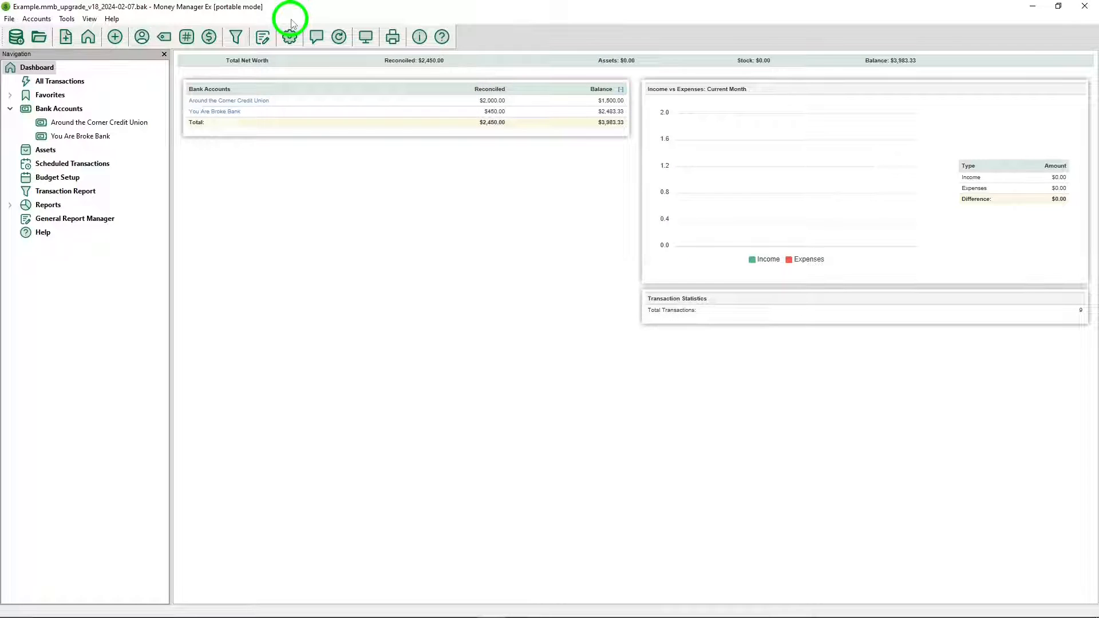
mouse_move(235, 21)
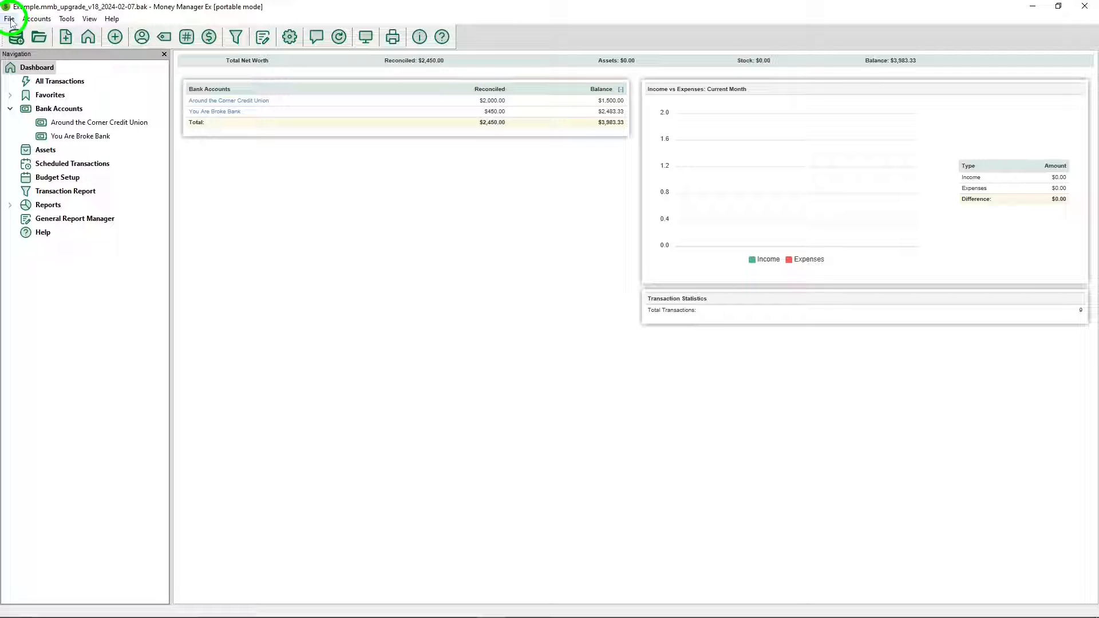
left_click(9, 19)
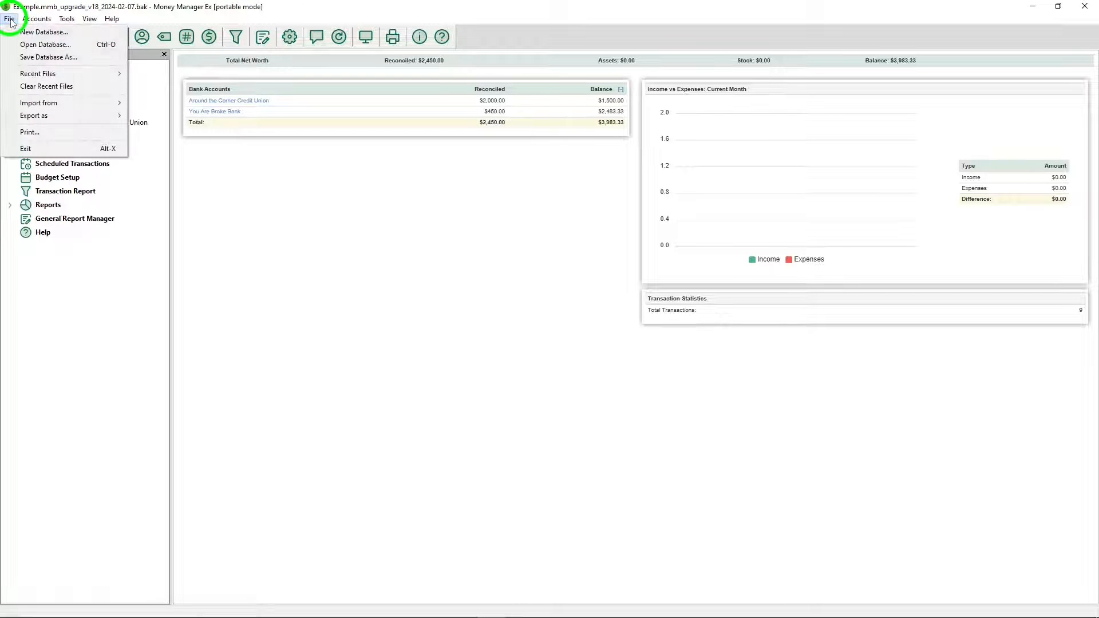
left_click(66, 18)
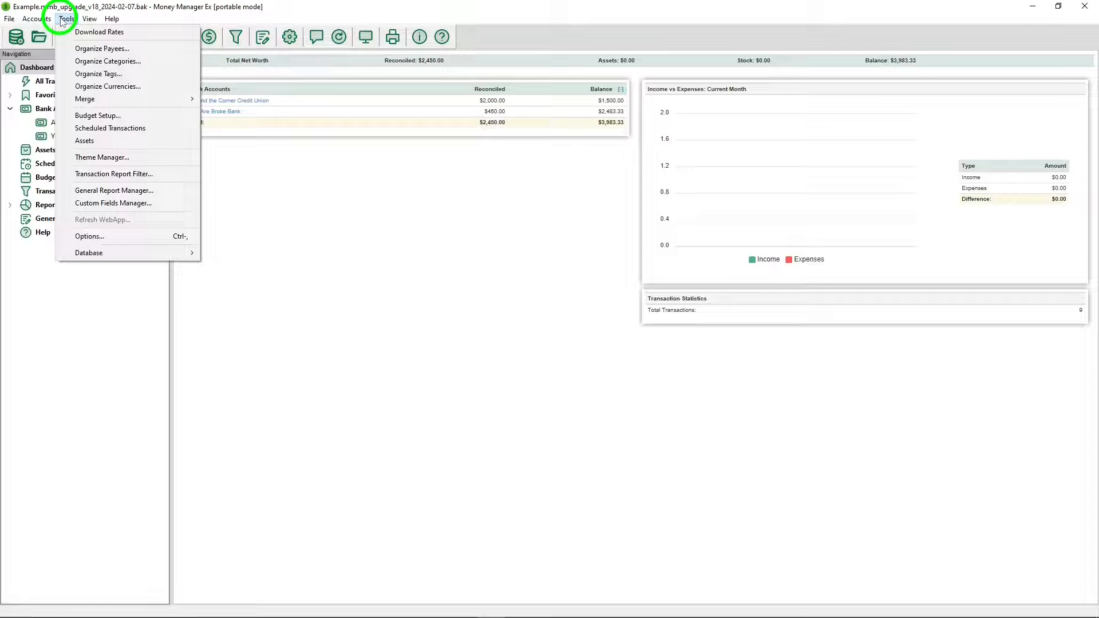
left_click(112, 18)
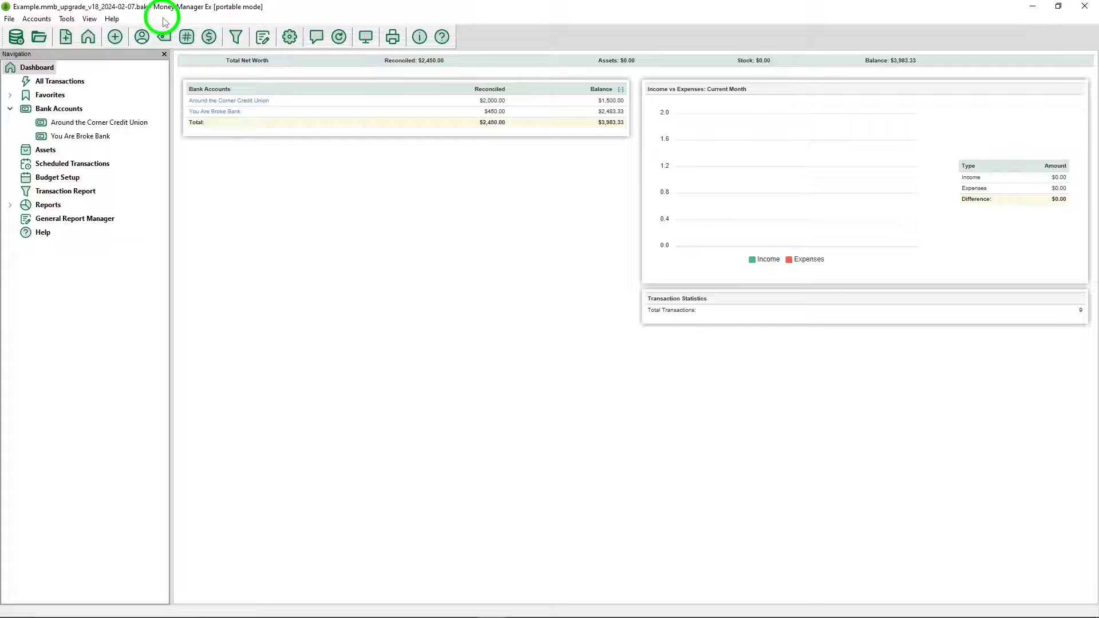
mouse_move(15, 37)
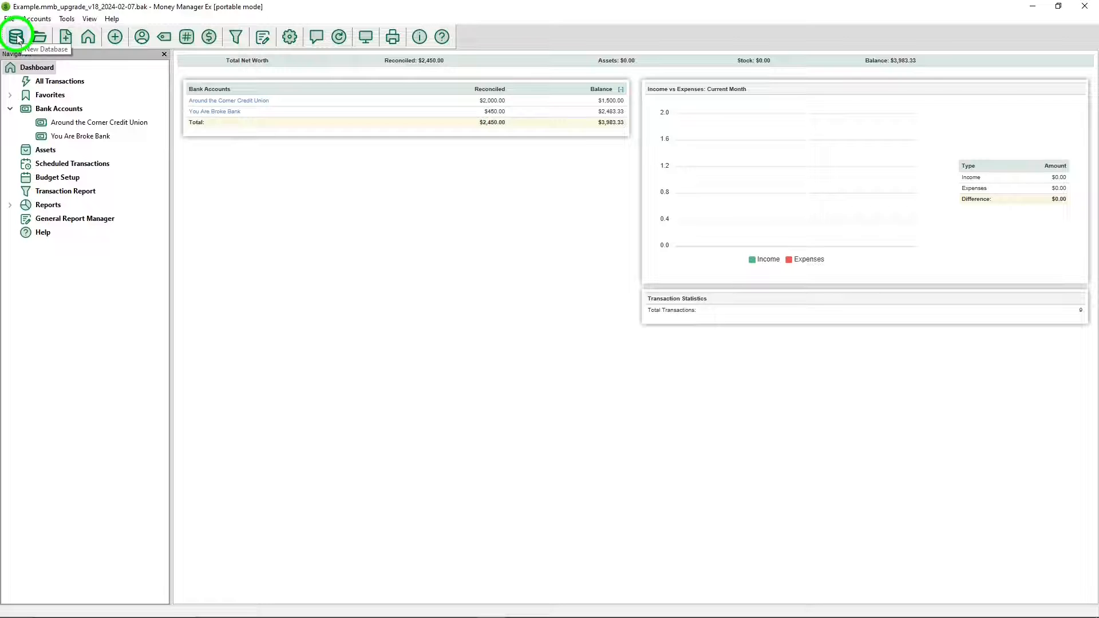
mouse_move(38, 36)
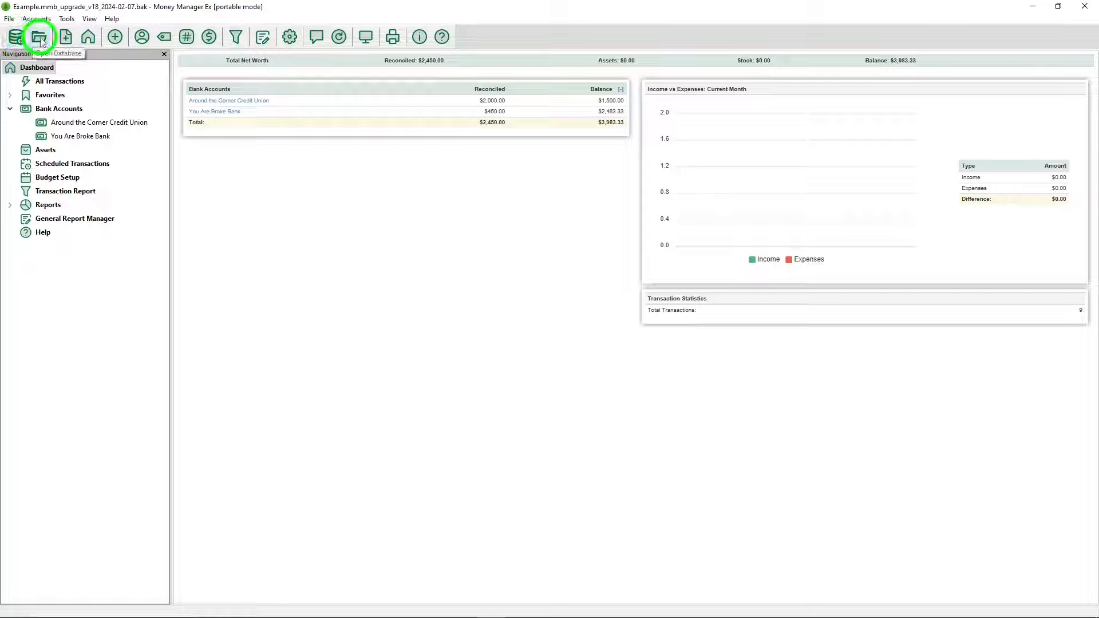
mouse_move(65, 36)
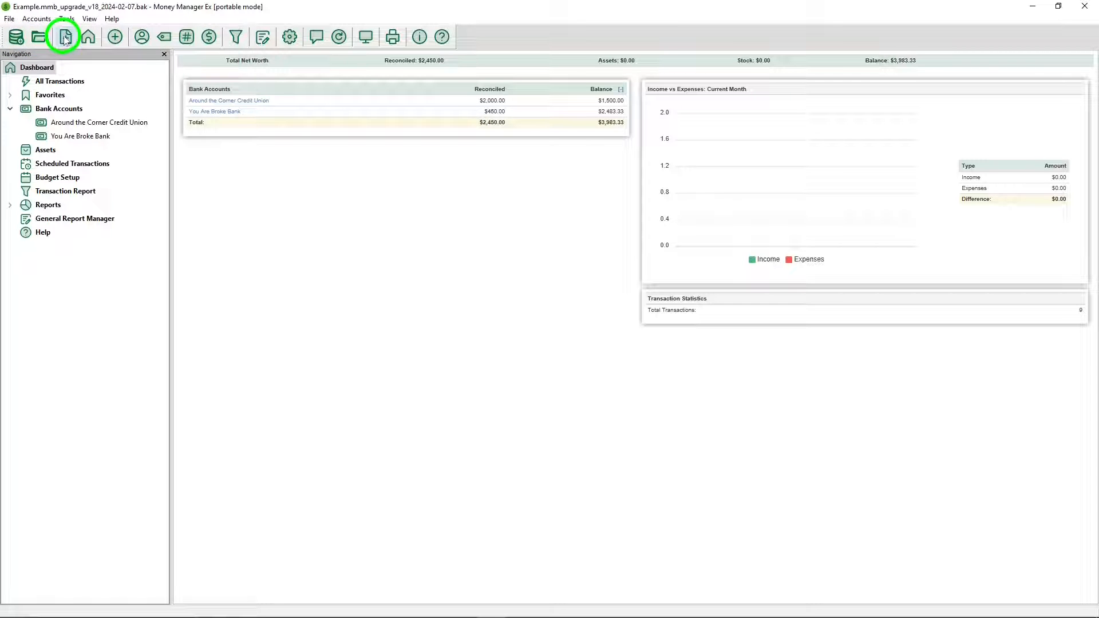
mouse_move(87, 37)
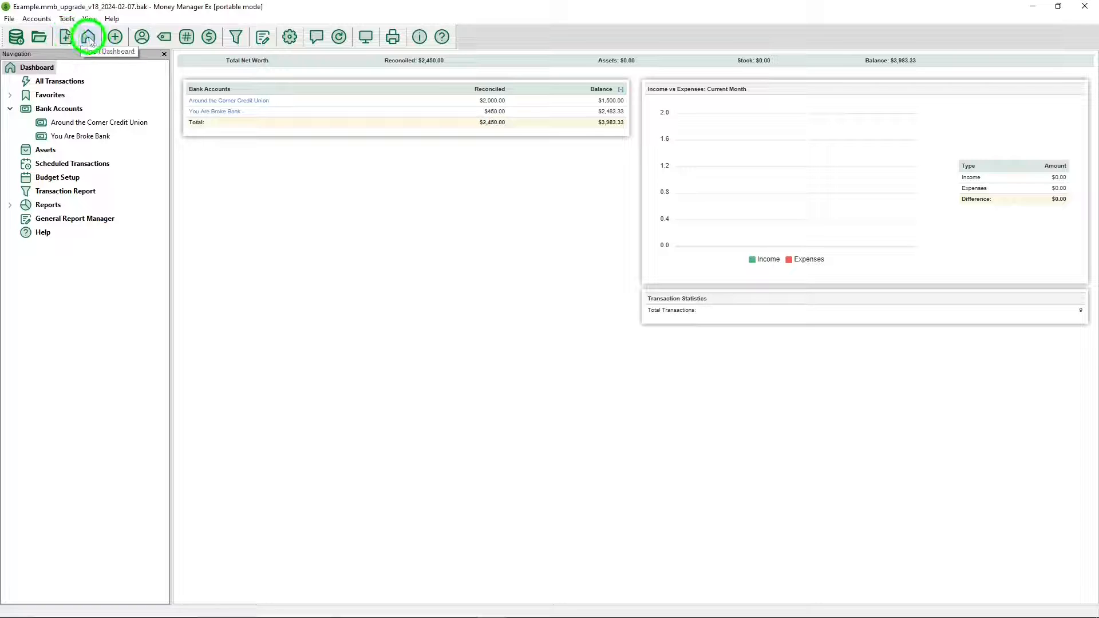
mouse_move(115, 37)
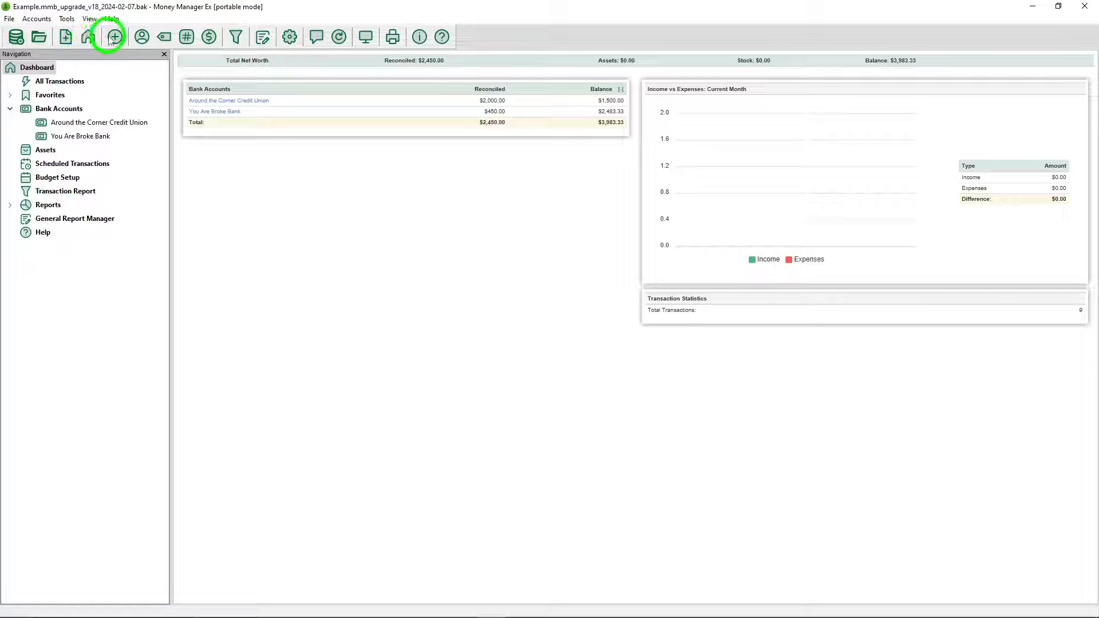
mouse_move(115, 37)
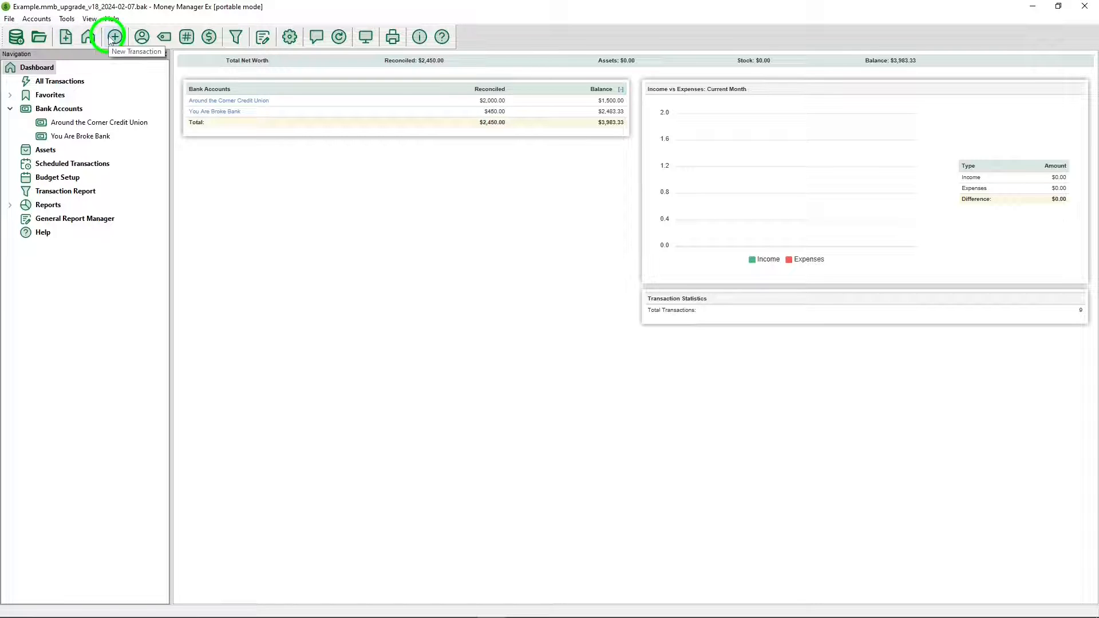
mouse_move(164, 37)
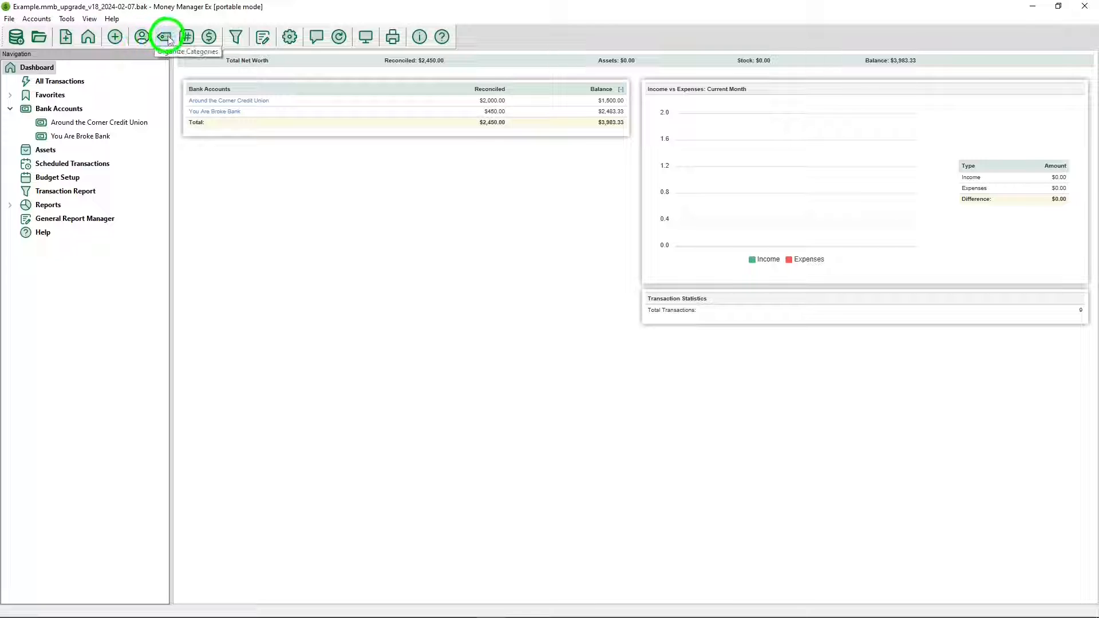
mouse_move(236, 37)
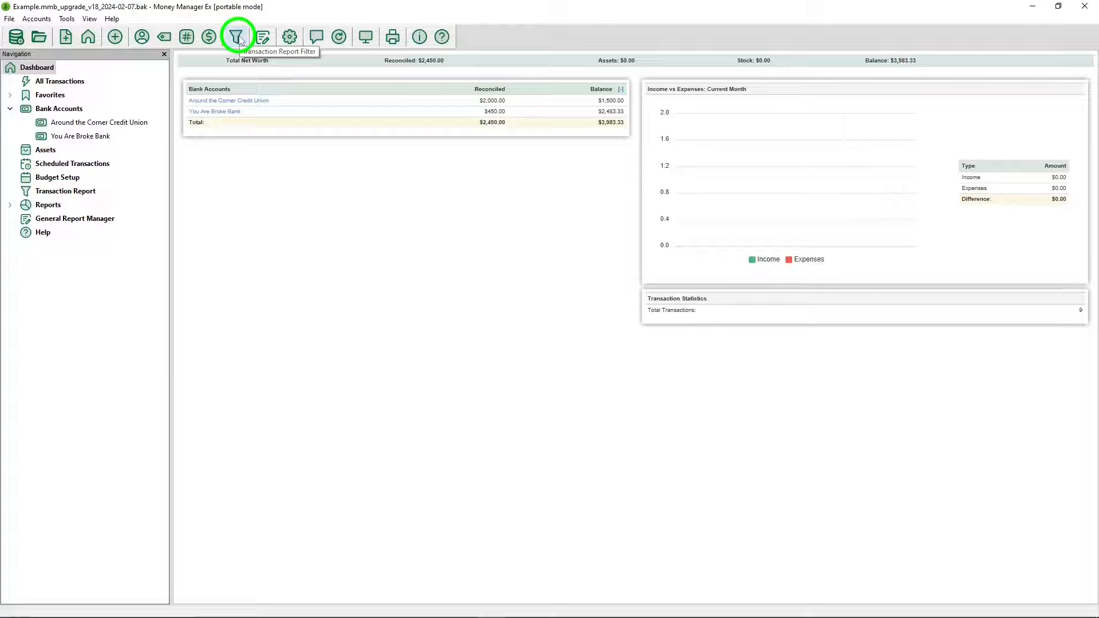
mouse_move(262, 36)
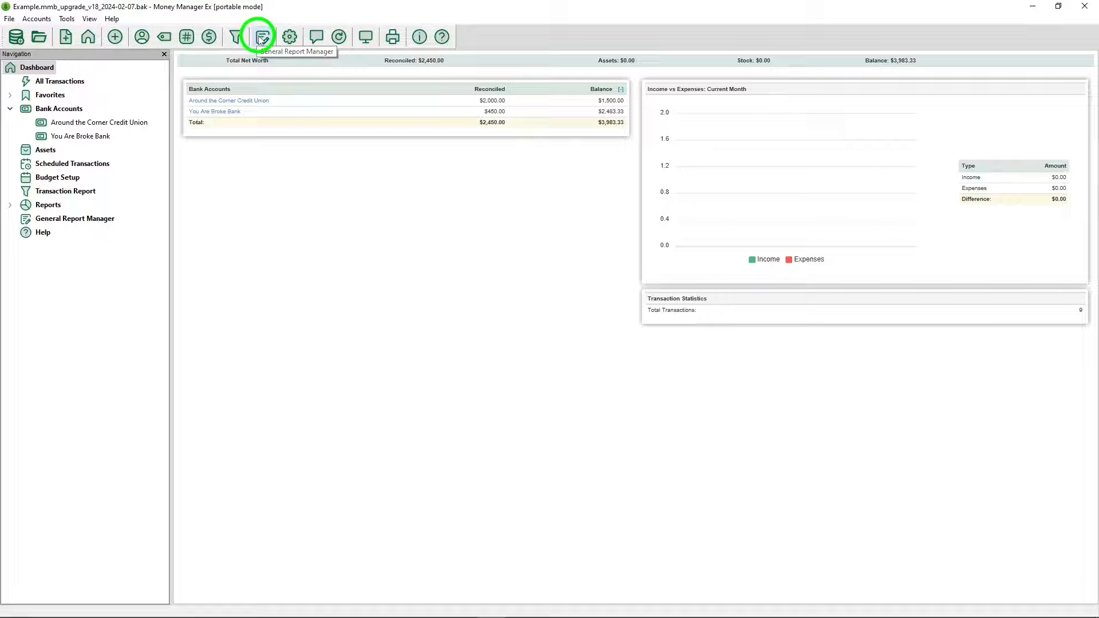
mouse_move(288, 36)
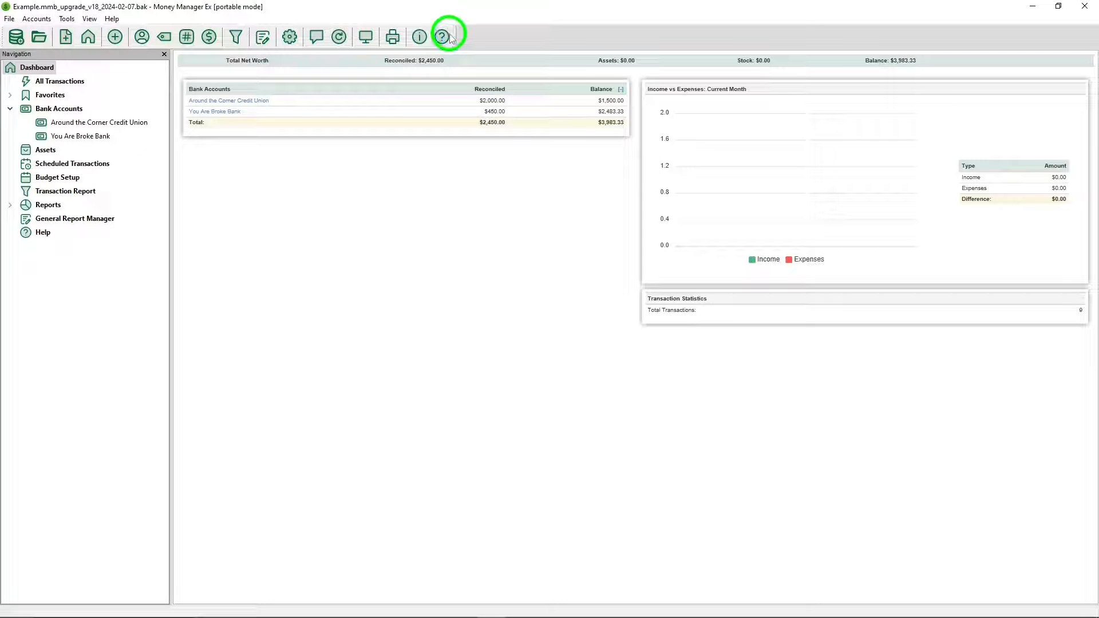
left_click(9, 109)
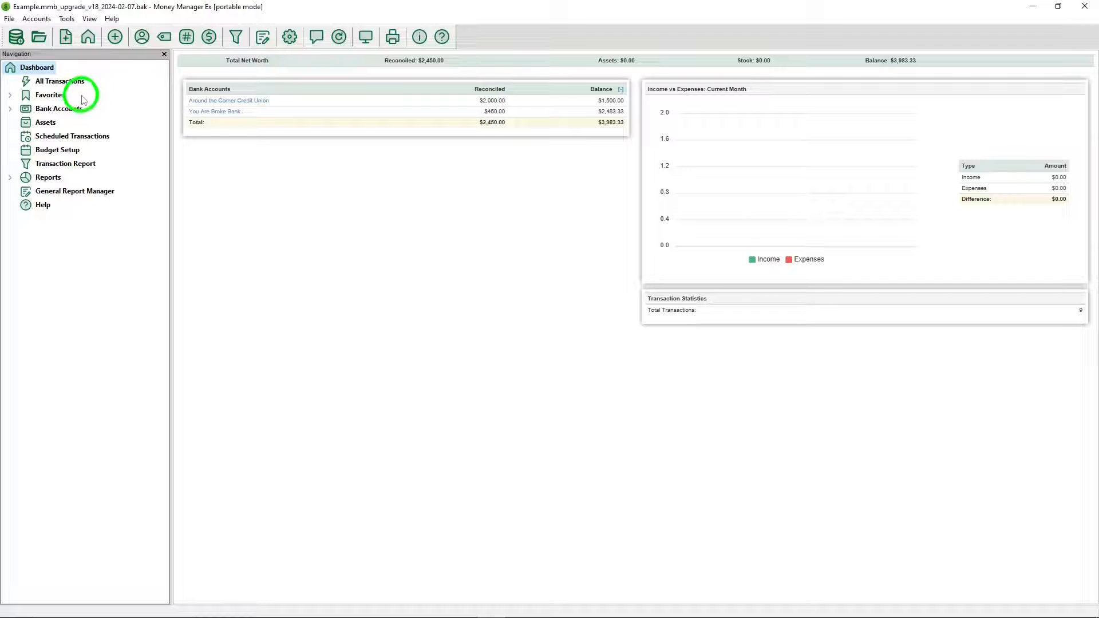
mouse_move(78, 122)
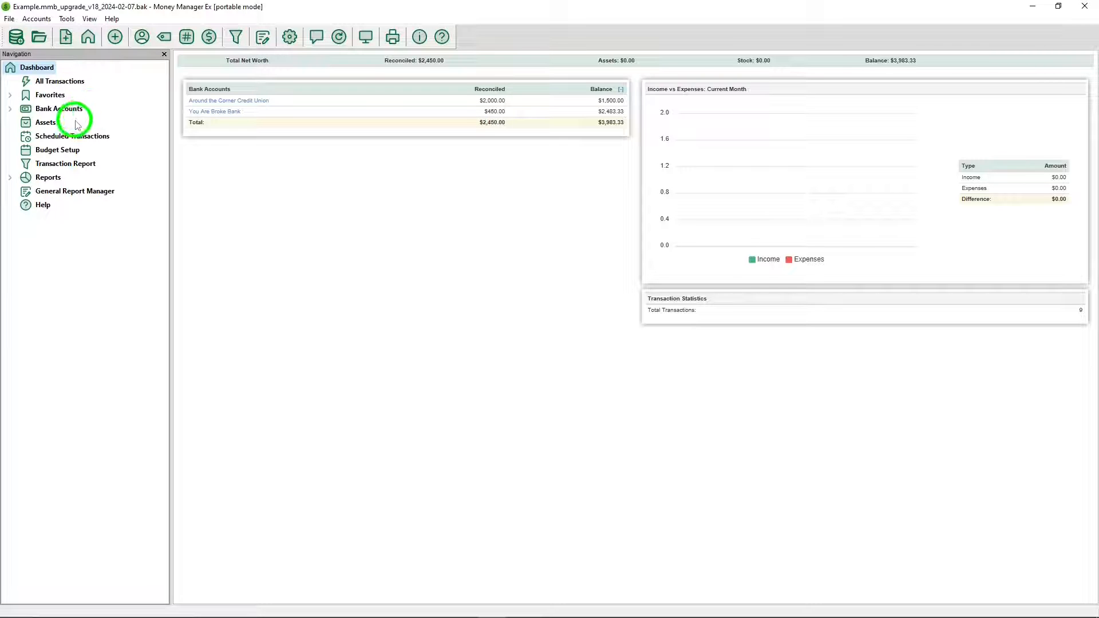
mouse_move(115, 138)
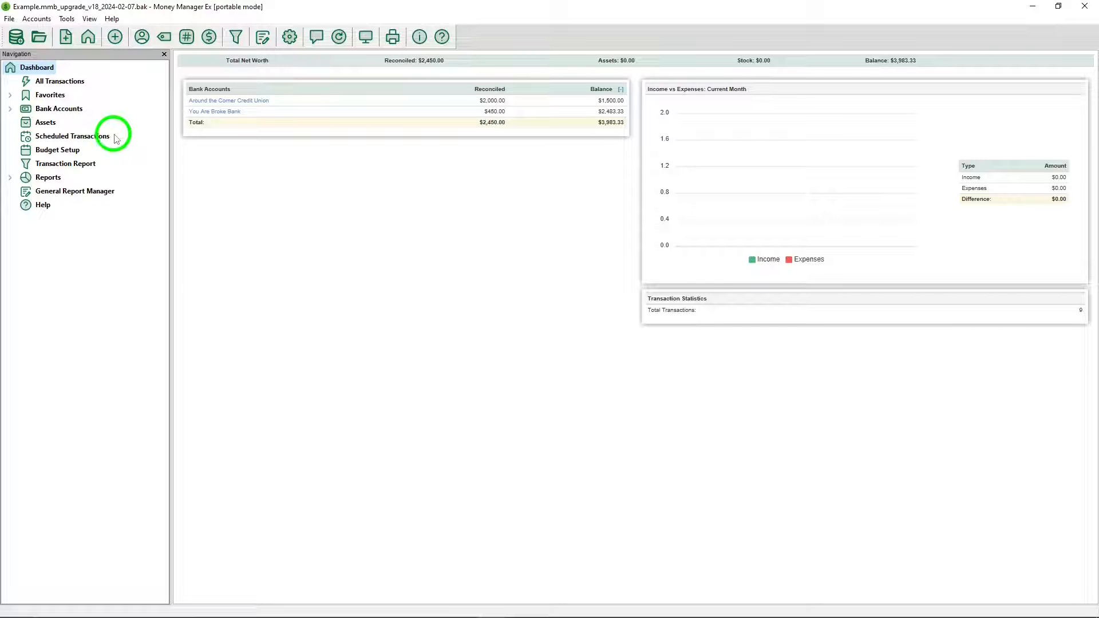
mouse_move(114, 160)
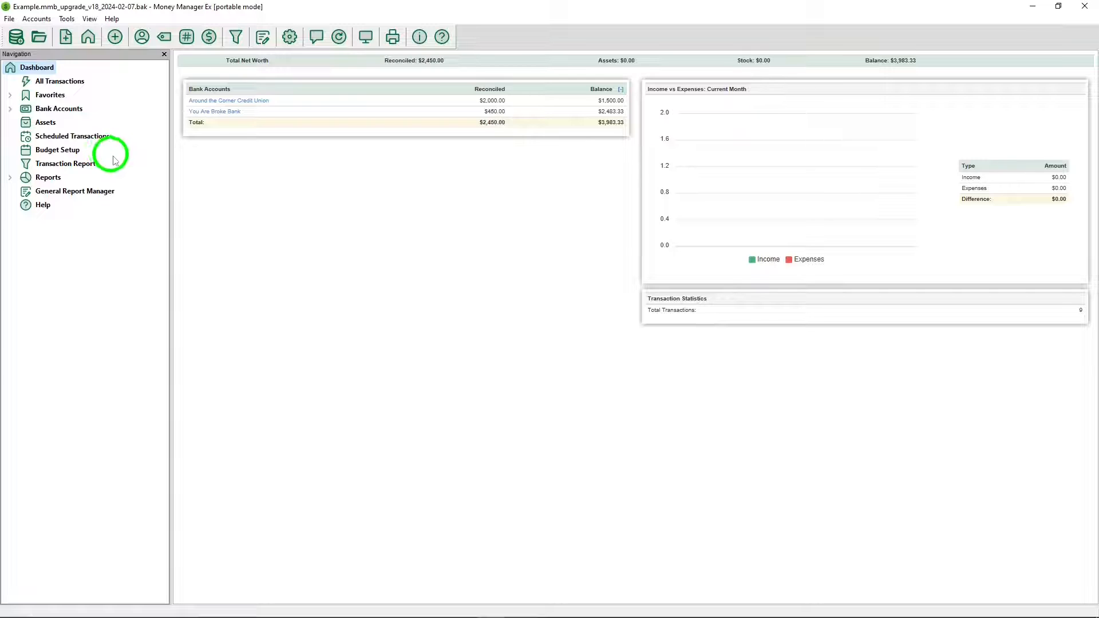
mouse_move(102, 173)
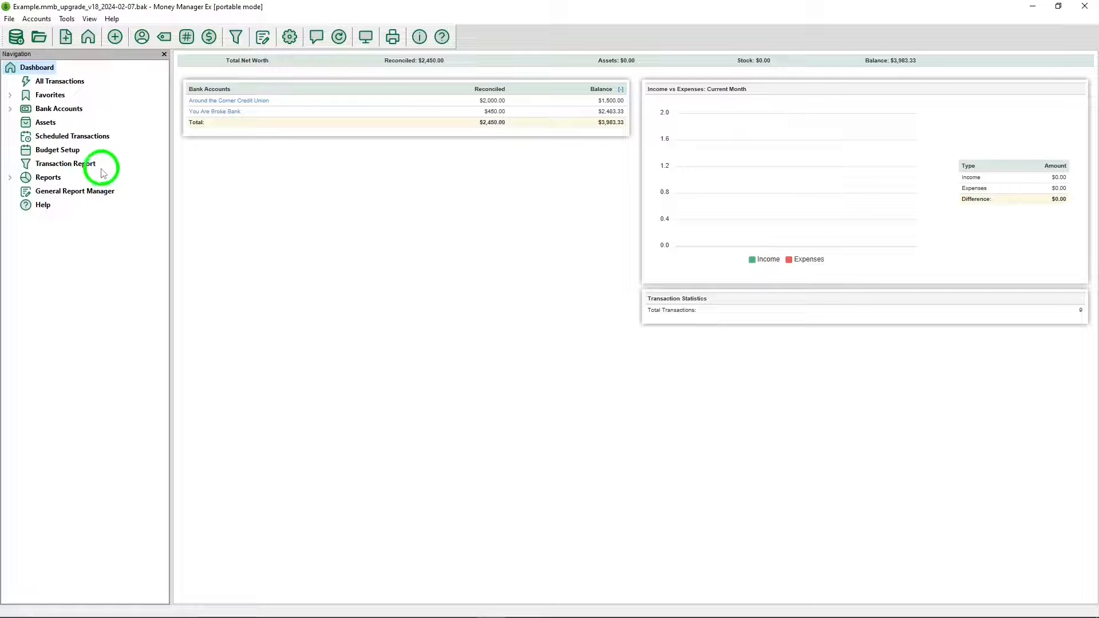
mouse_move(133, 194)
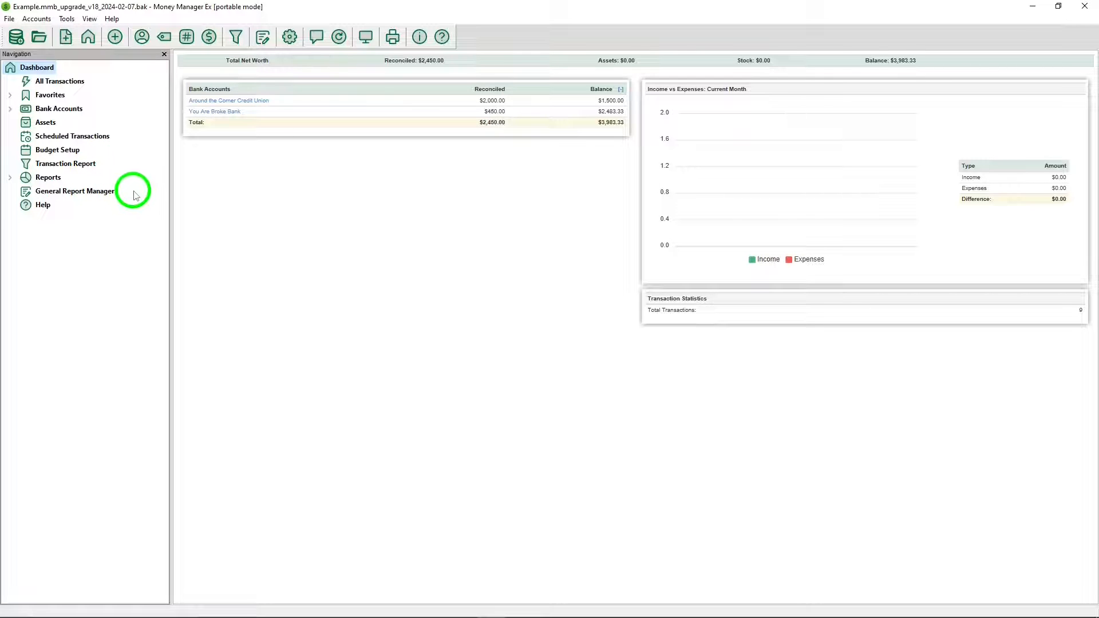
mouse_move(69, 210)
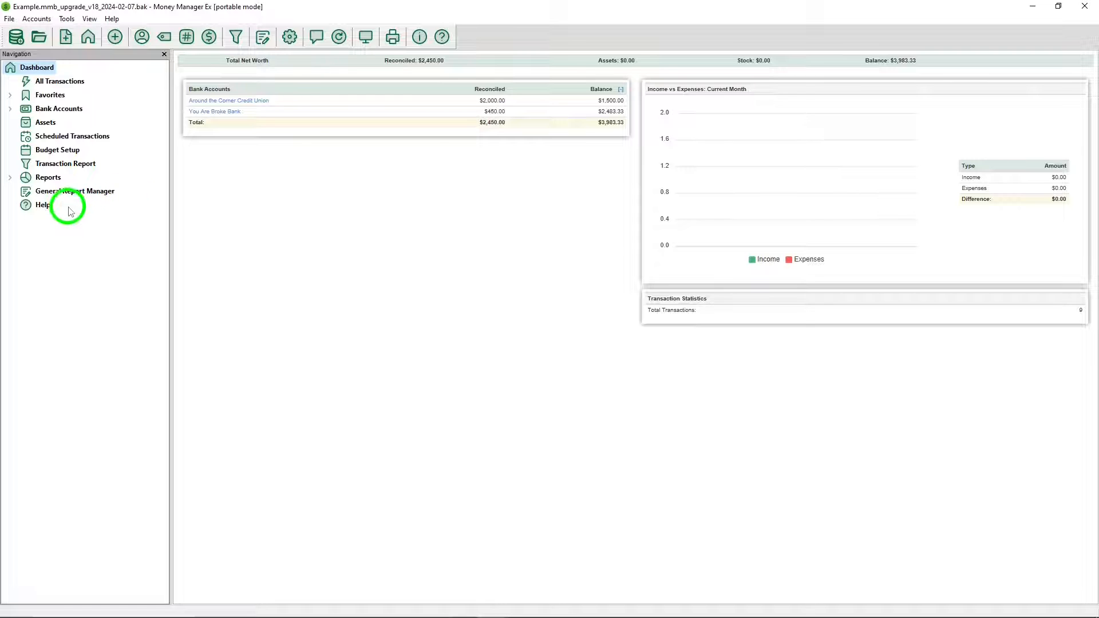
mouse_move(133, 104)
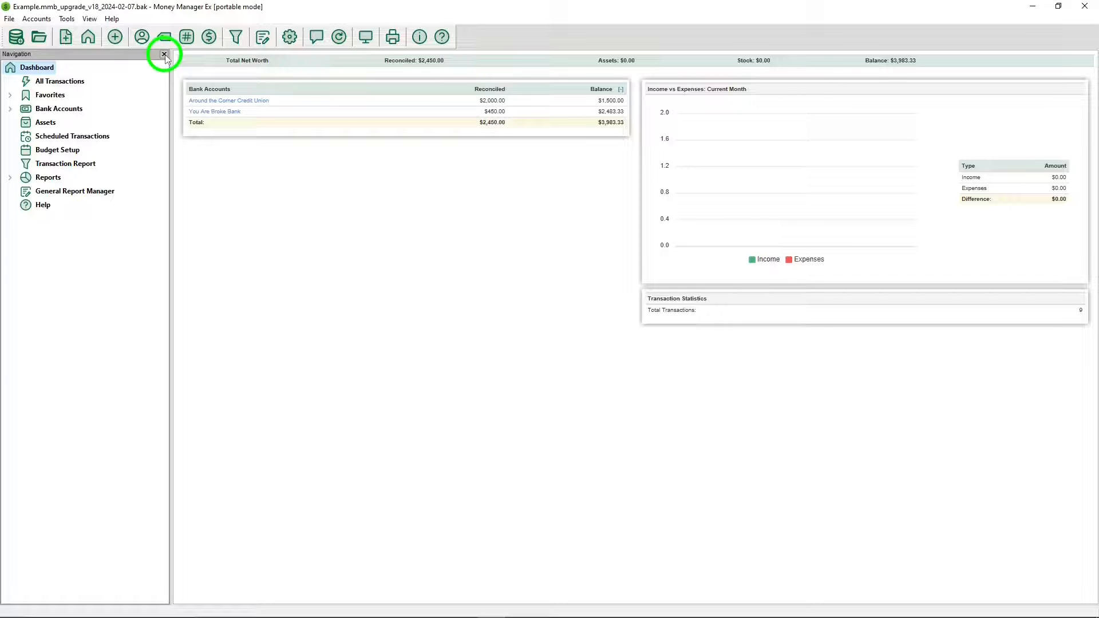
mouse_move(66, 81)
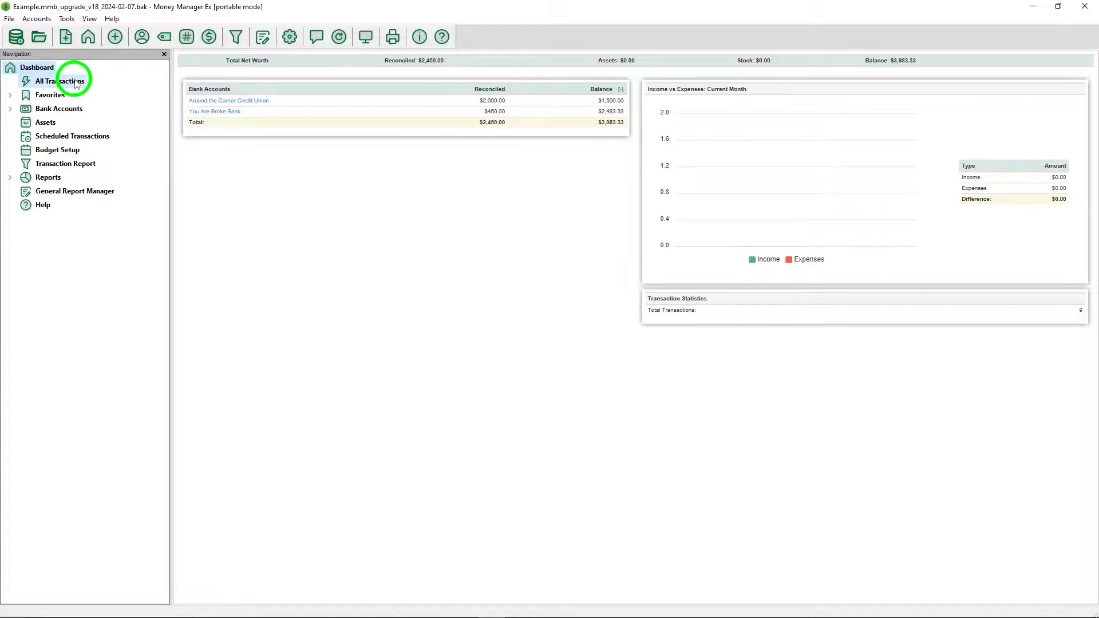
Check All Transactions, then open the You Are Broke Bank register with its $2,483.33 balance.
left_click(66, 81)
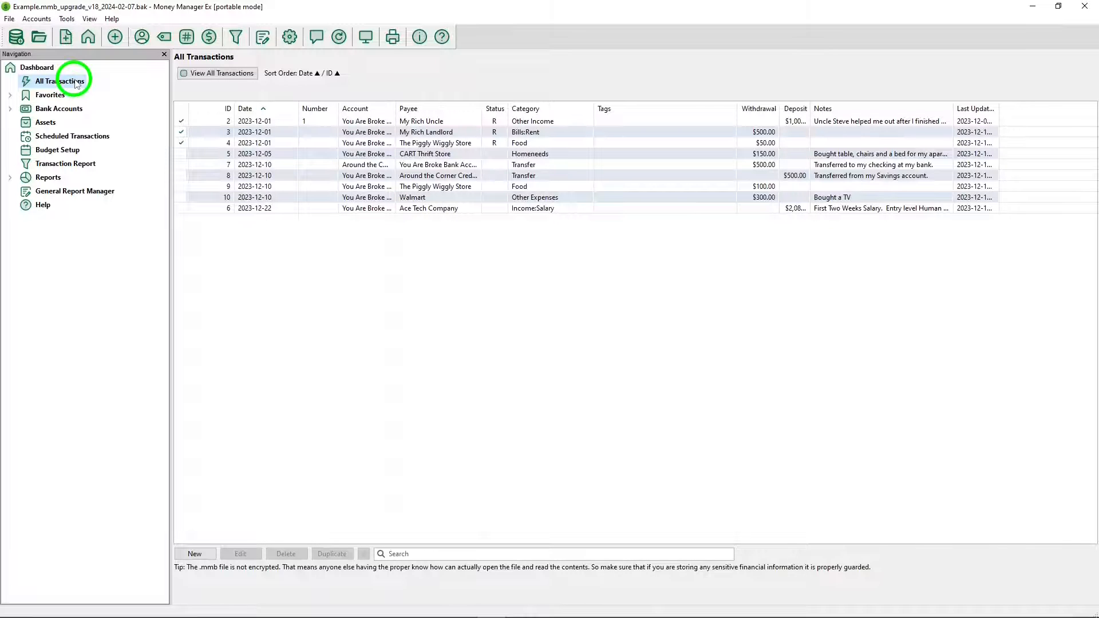
mouse_move(50, 95)
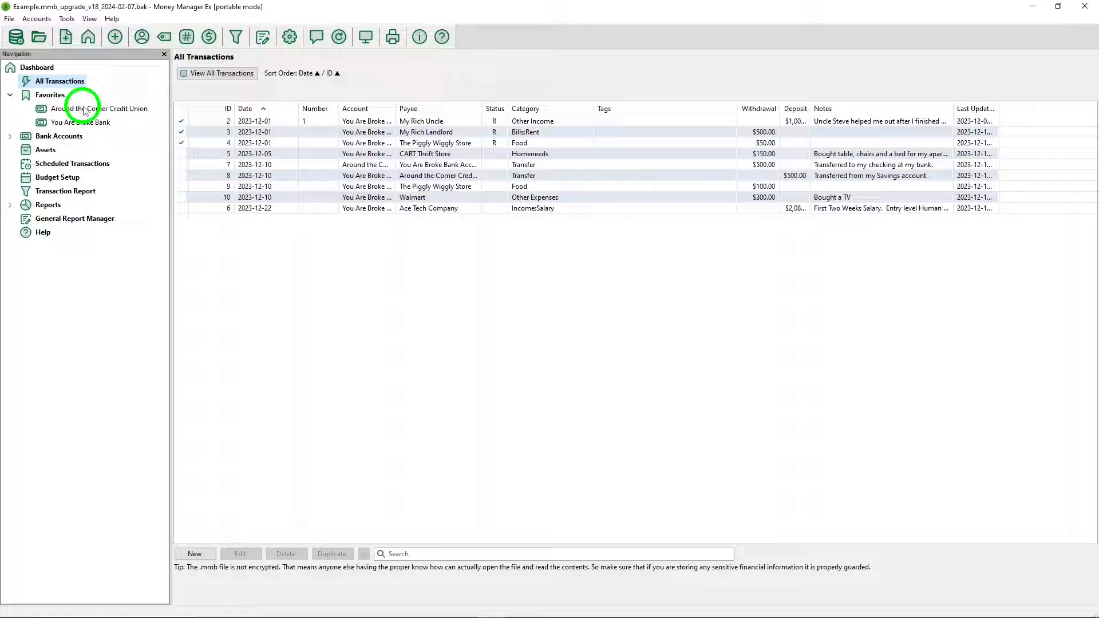
left_click(102, 108)
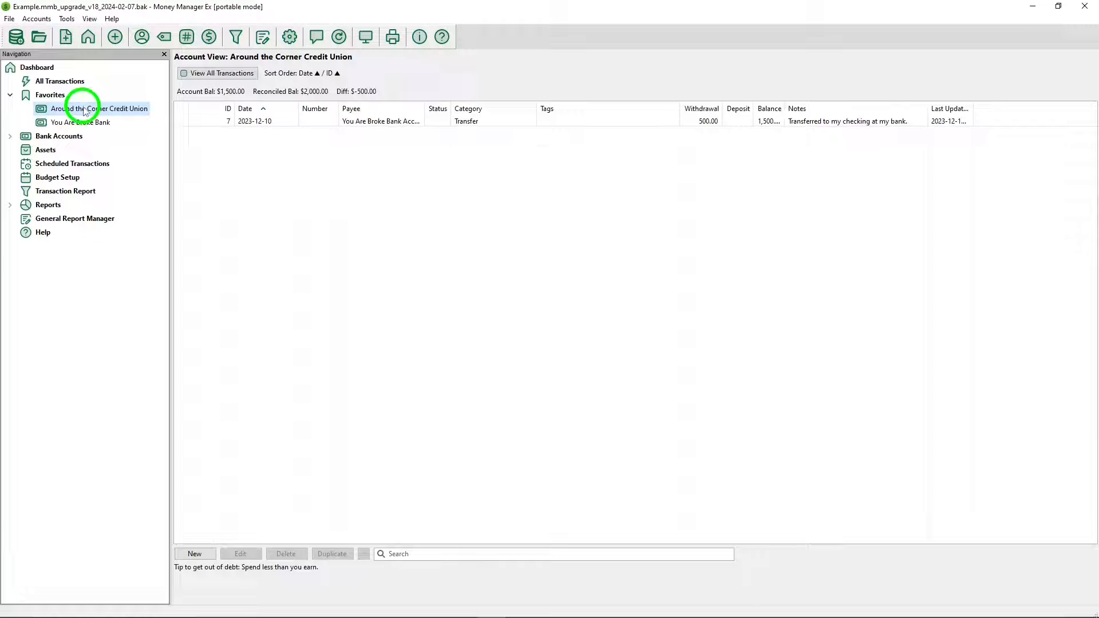
left_click(79, 122)
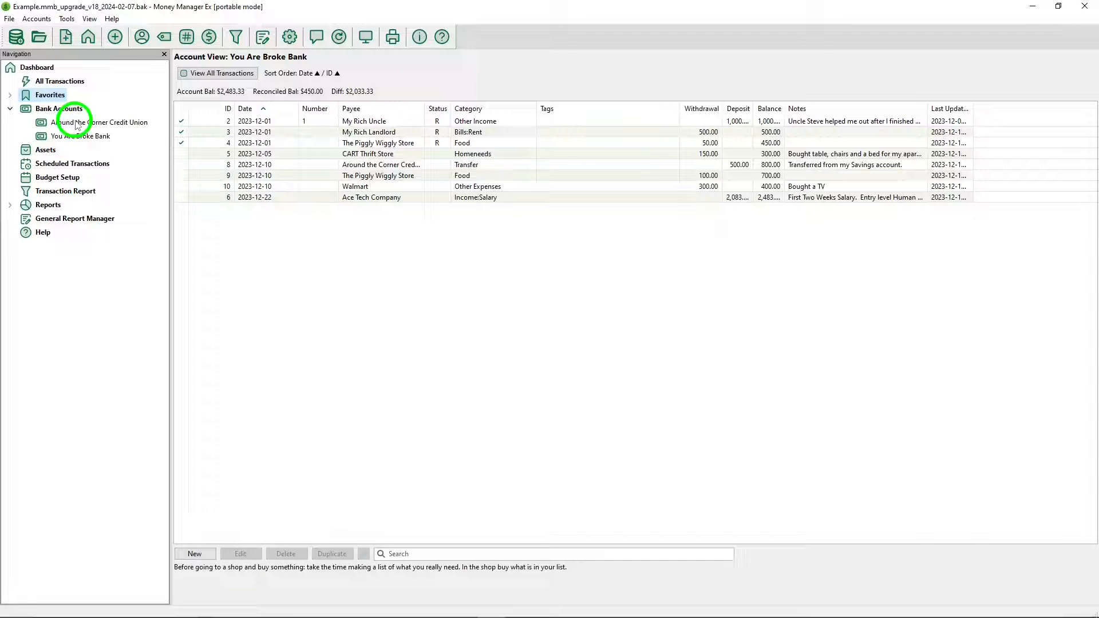
mouse_move(115, 121)
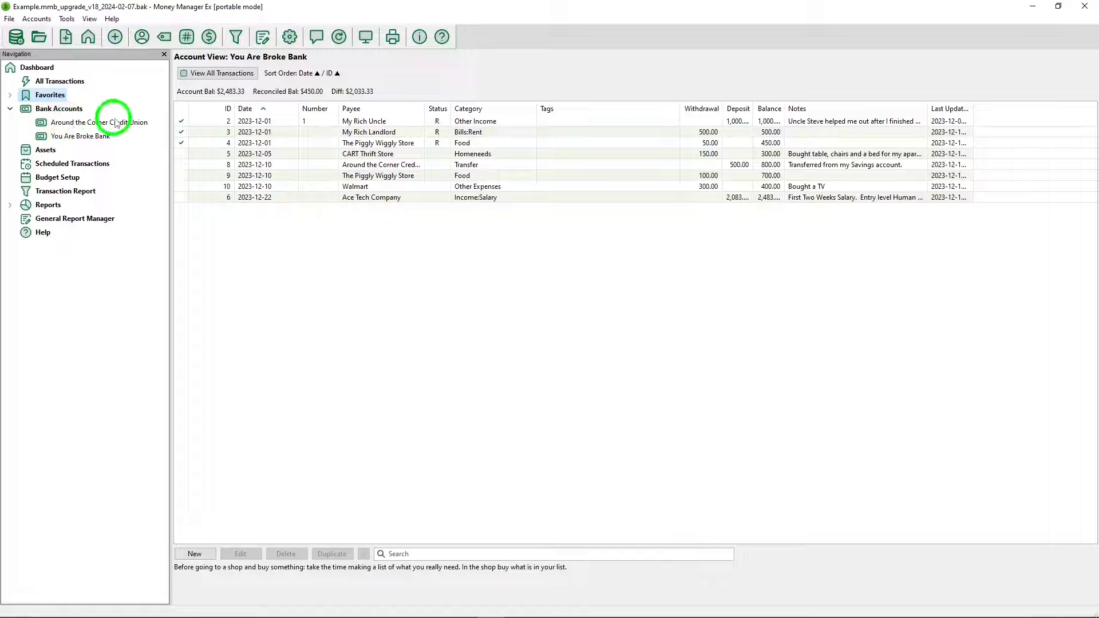
View the Credit Union's single $500 transfer, then return to the You Are Broke Bank register.
left_click(98, 122)
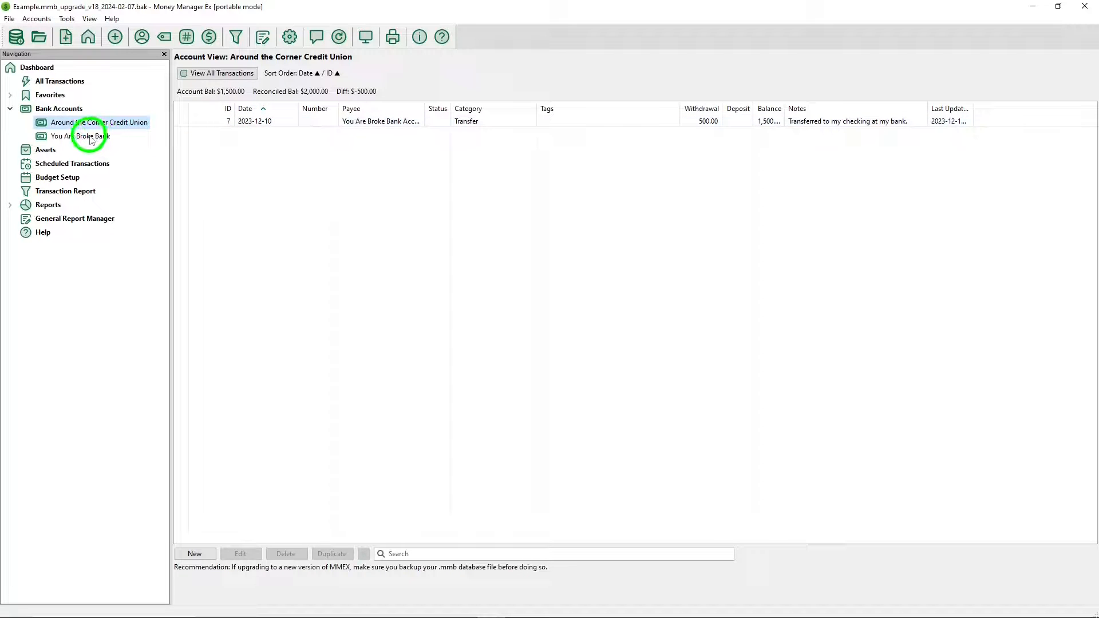
left_click(80, 136)
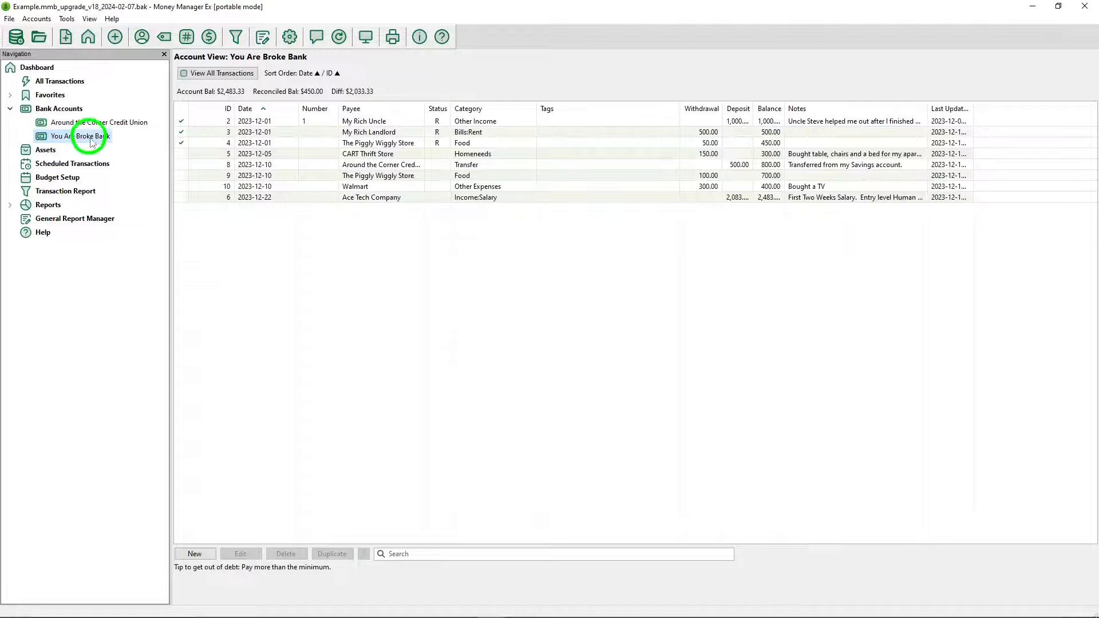
mouse_move(394, 216)
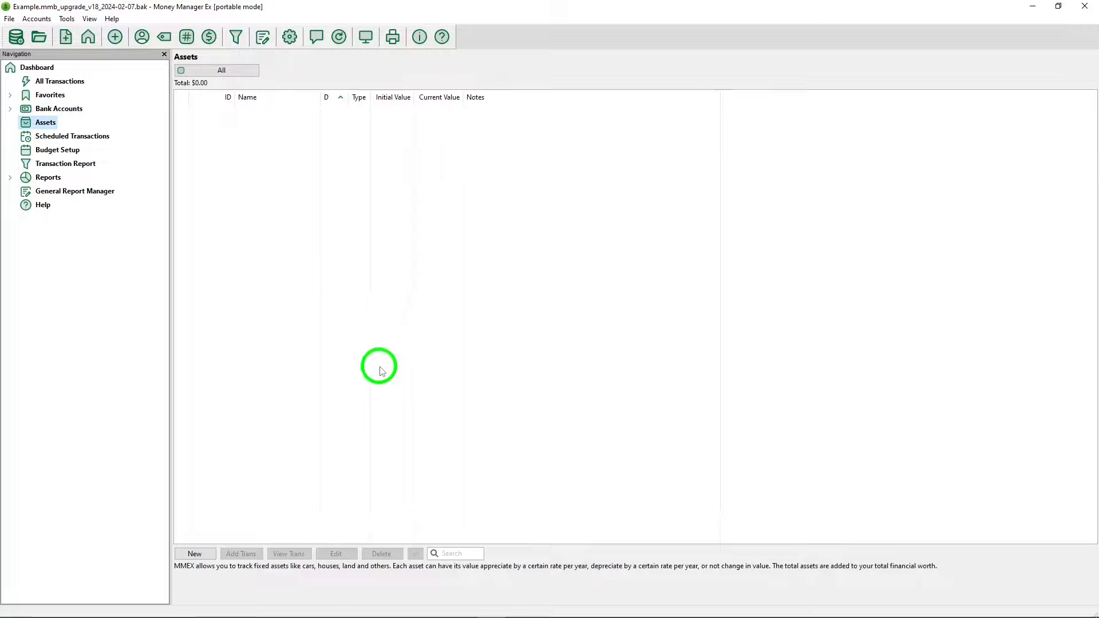
mouse_move(326, 557)
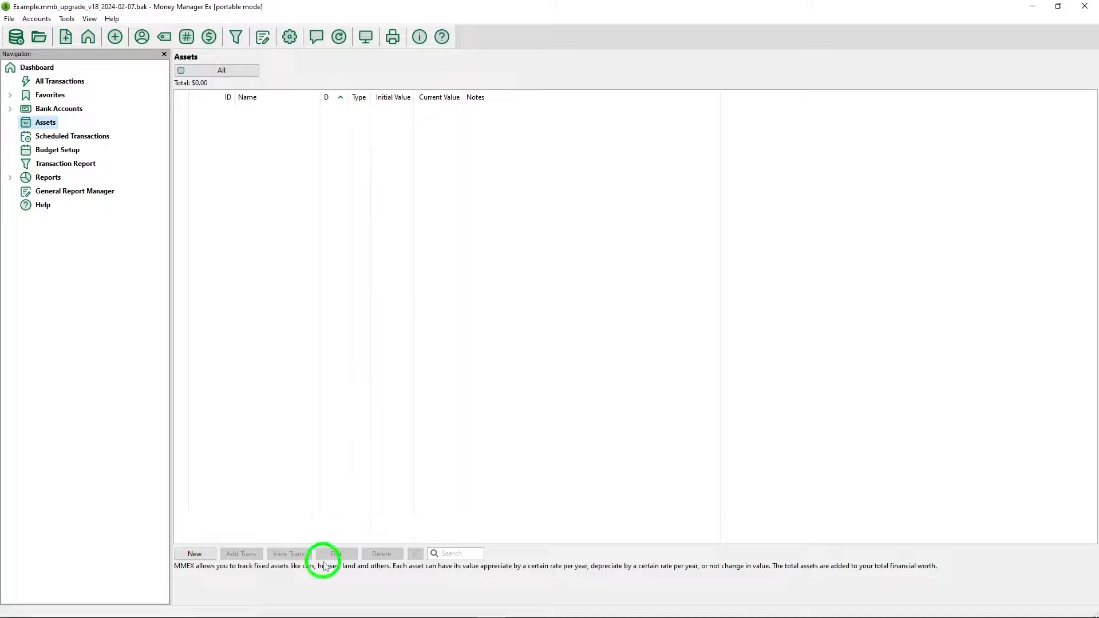
mouse_move(344, 571)
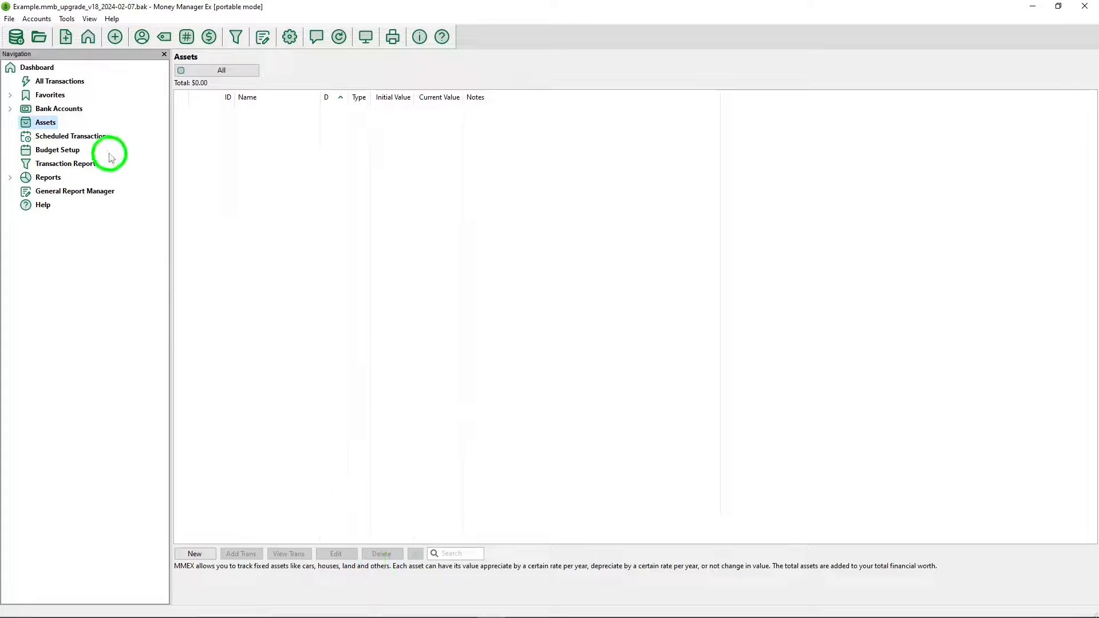
View Scheduled Transactions and Budget Setup help, then open the Transaction Report filter dialog.
left_click(69, 136)
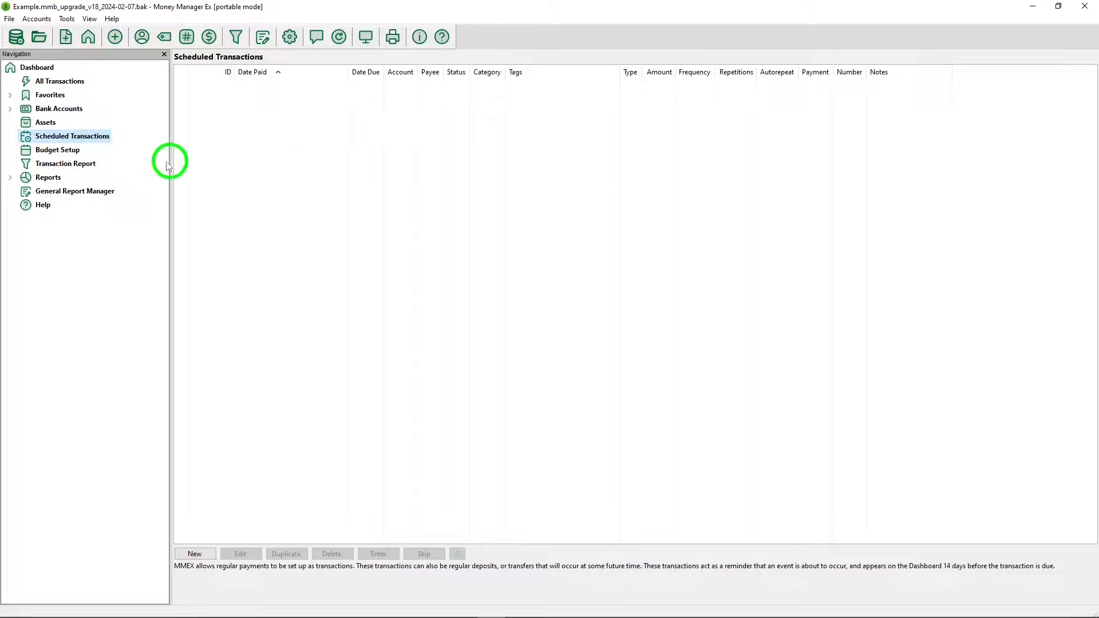
left_click(58, 150)
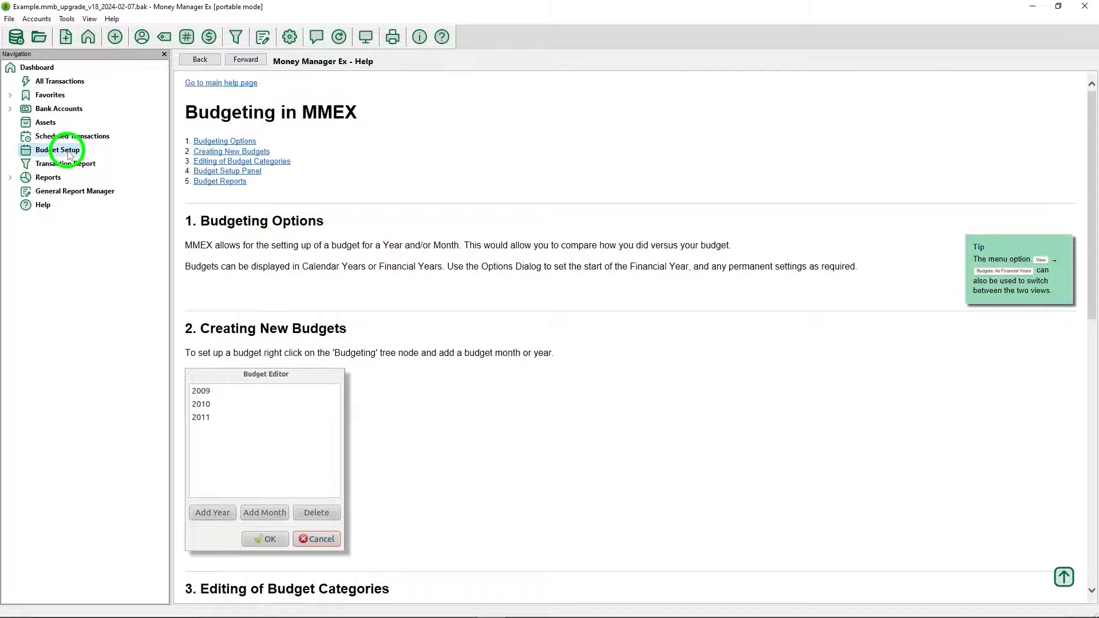
mouse_move(363, 331)
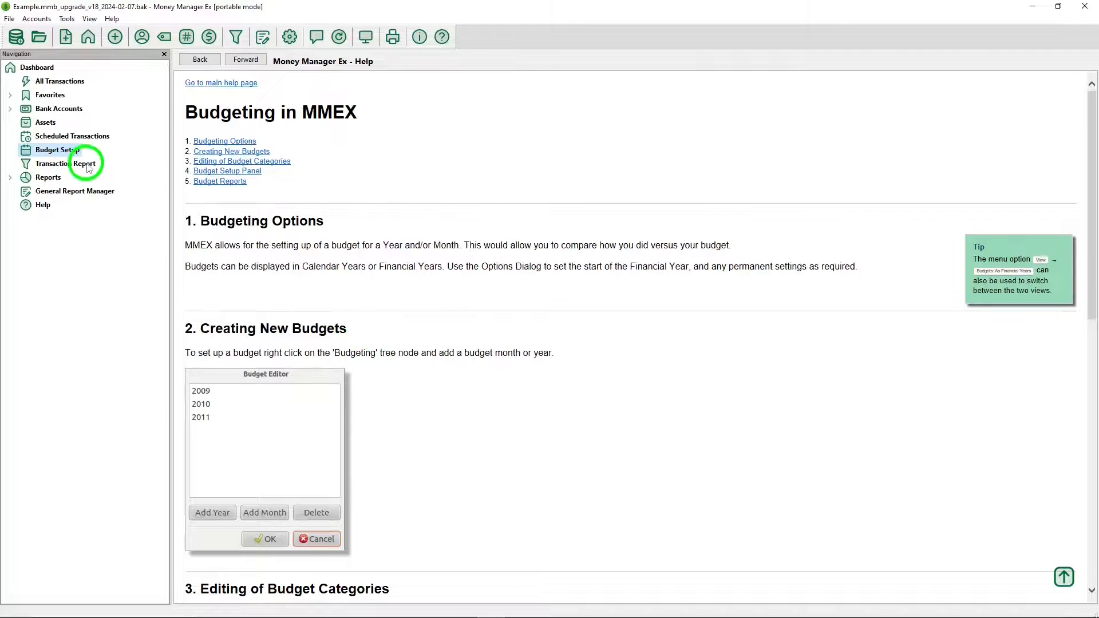
left_click(60, 163)
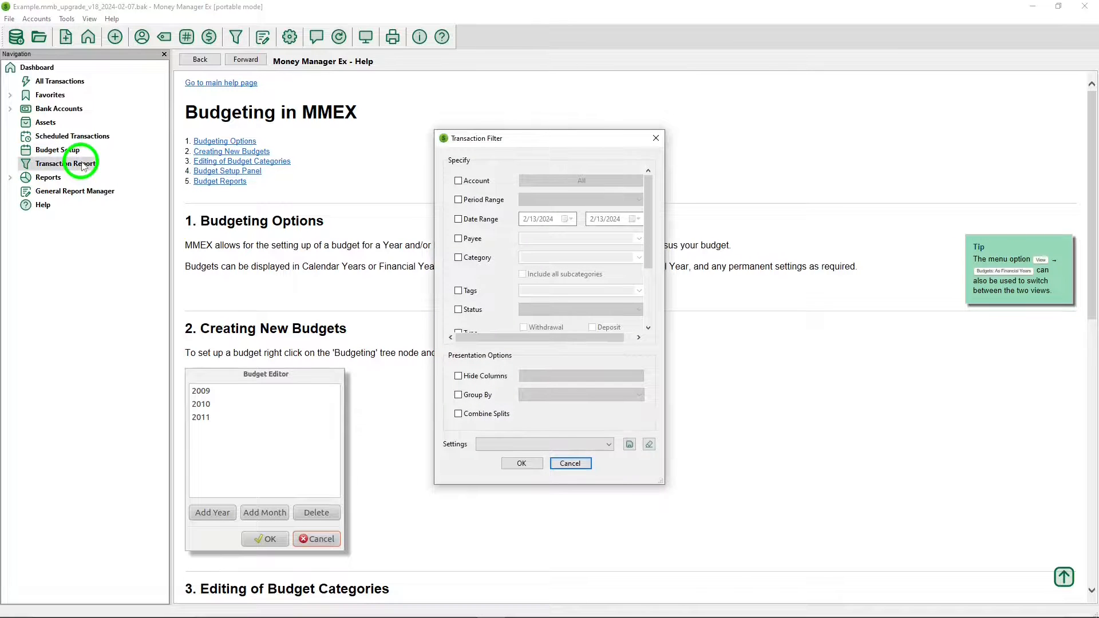
mouse_move(524, 147)
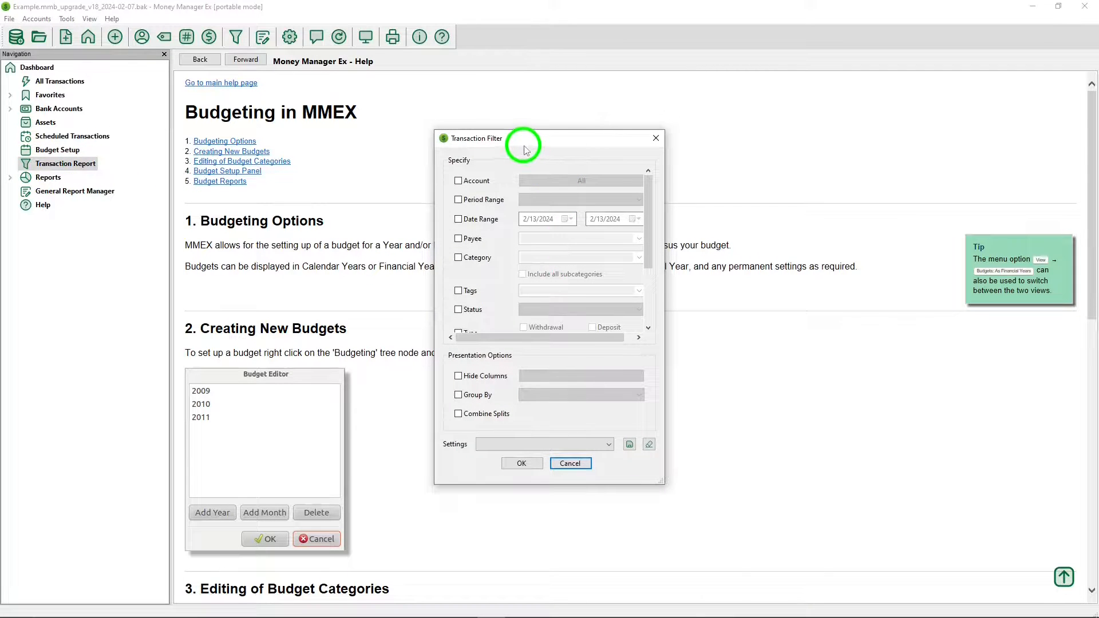
mouse_move(515, 147)
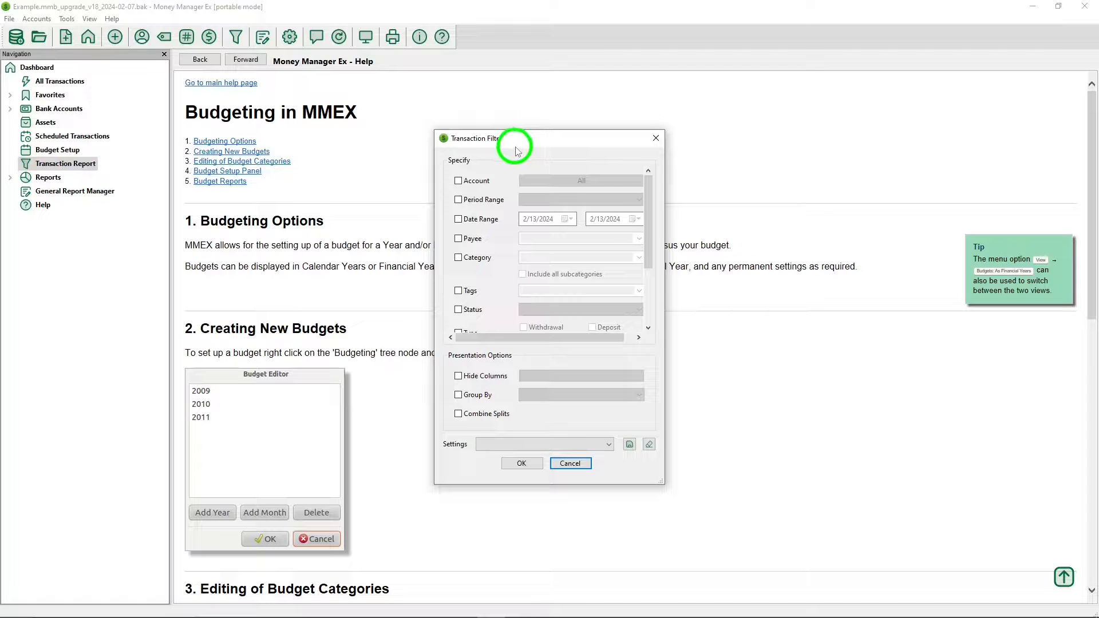
mouse_move(585, 408)
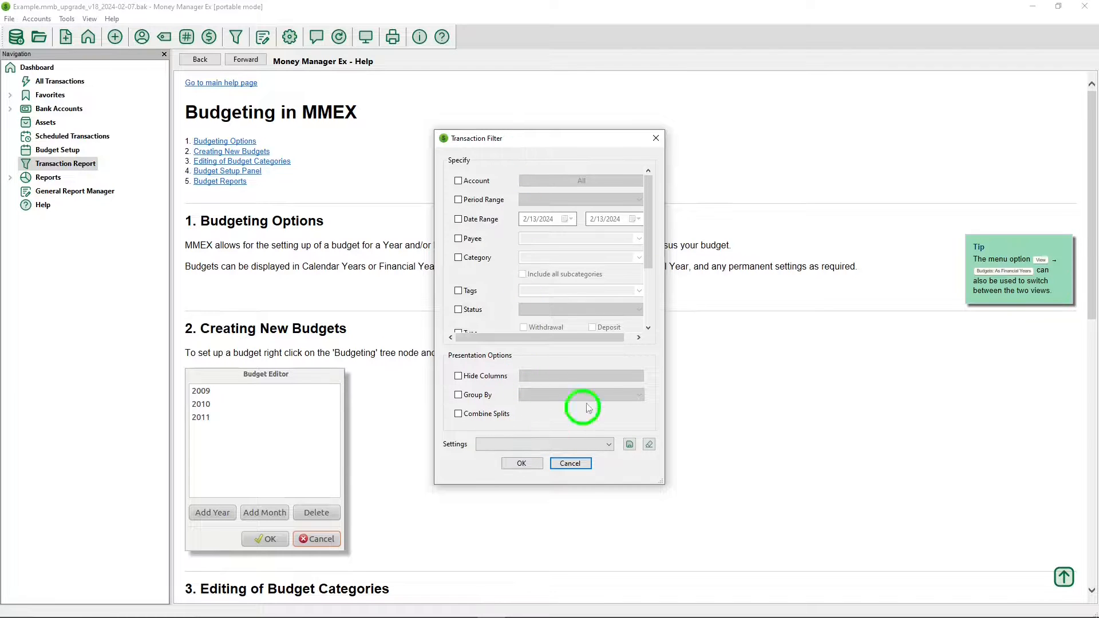
Cancel the Transaction Filter, expand and collapse Reports, and open the General Report Manager guide.
left_click(570, 463)
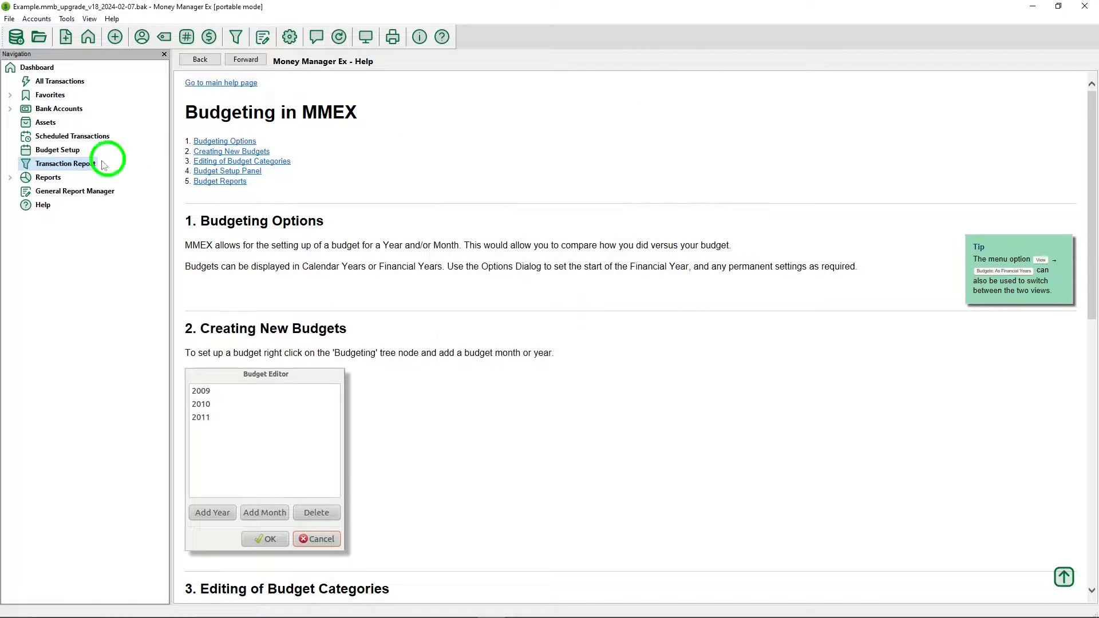
left_click(9, 176)
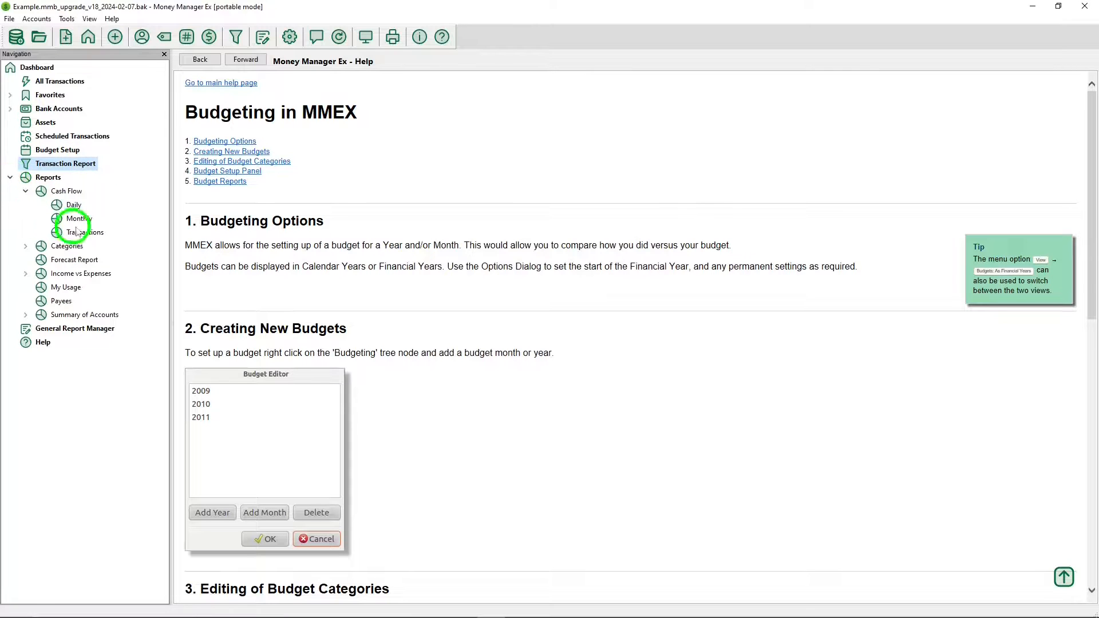
mouse_move(92, 313)
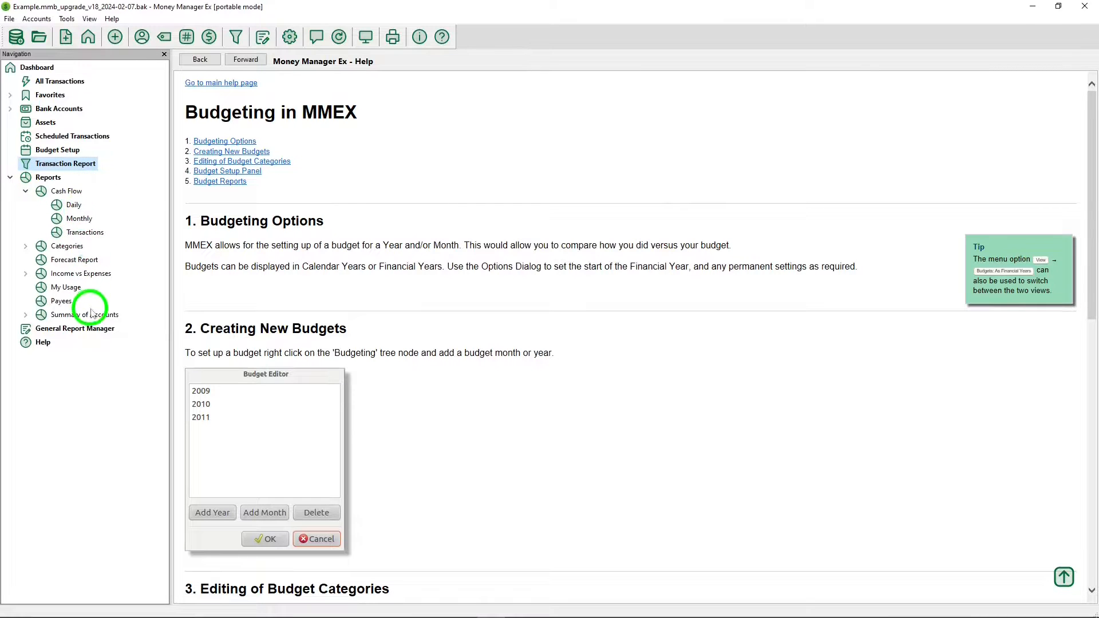
mouse_move(88, 319)
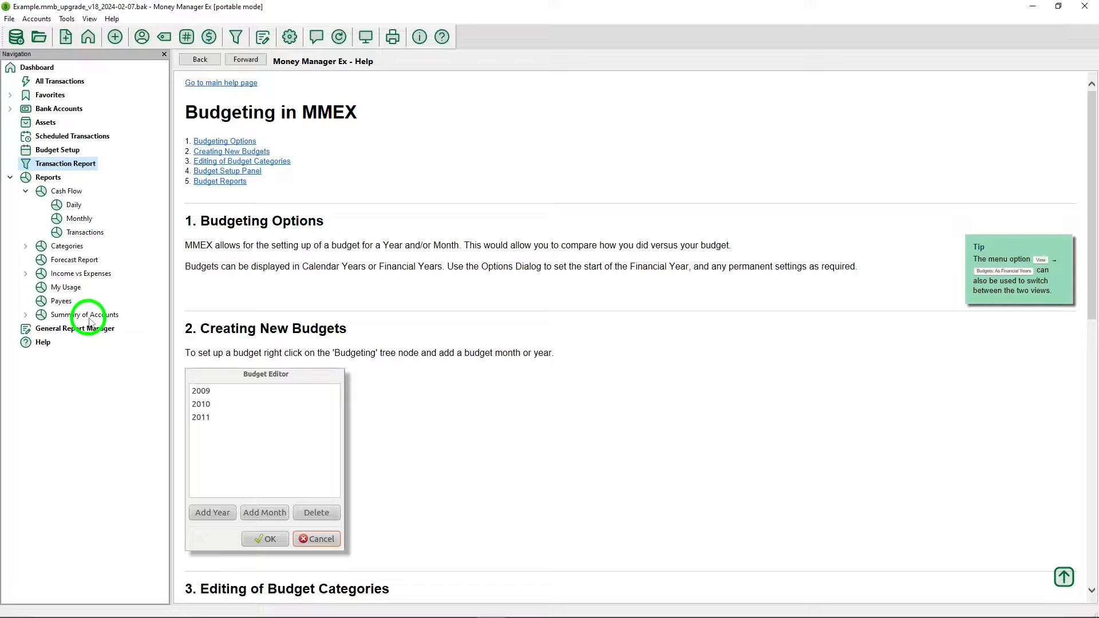
mouse_move(91, 310)
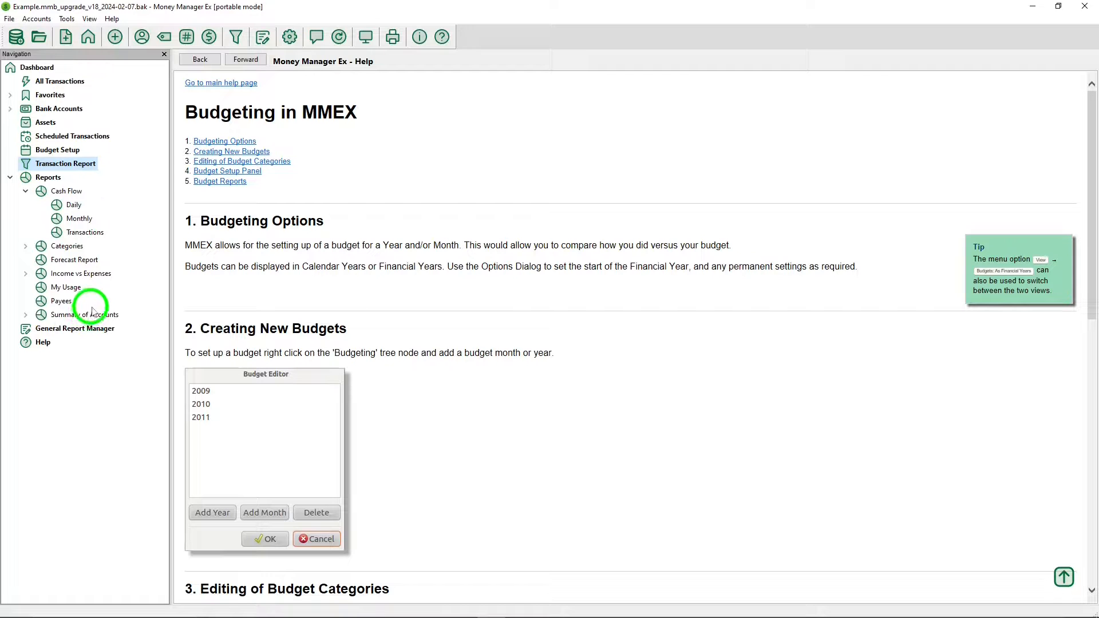
left_click(10, 177)
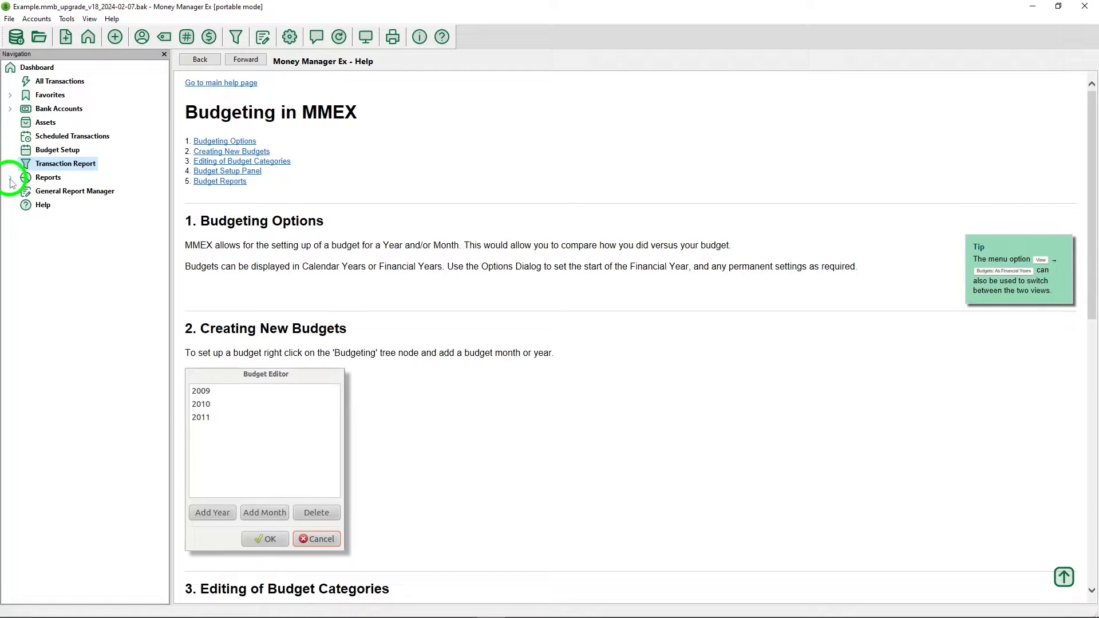
left_click(75, 190)
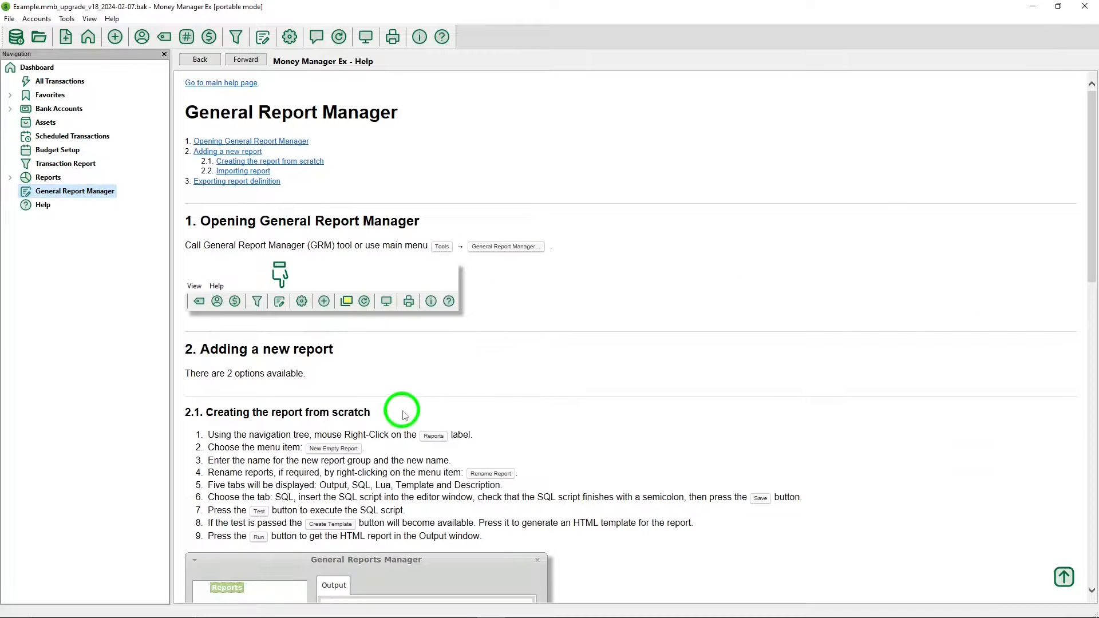
mouse_move(335, 370)
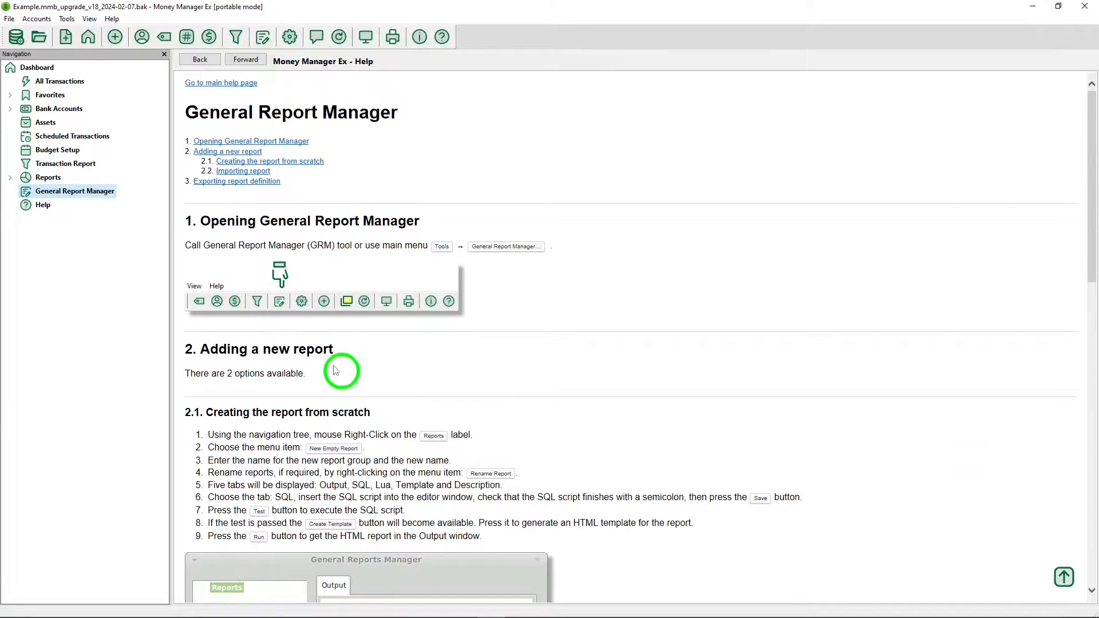
Open the User Manual page listing its nineteen sections from Introduction onward.
left_click(43, 205)
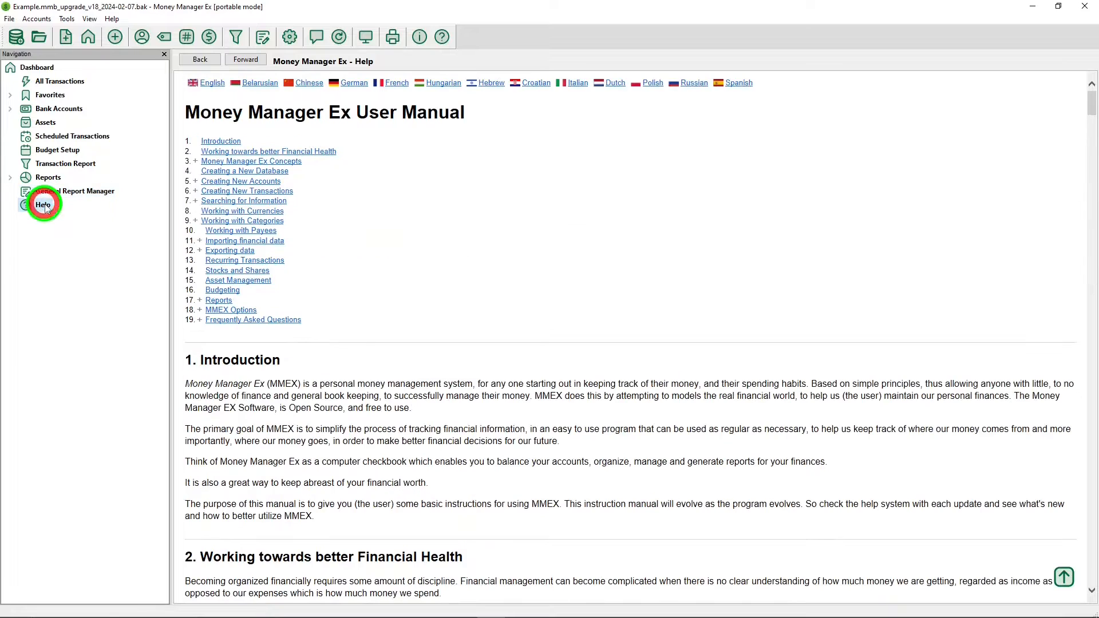
mouse_move(473, 277)
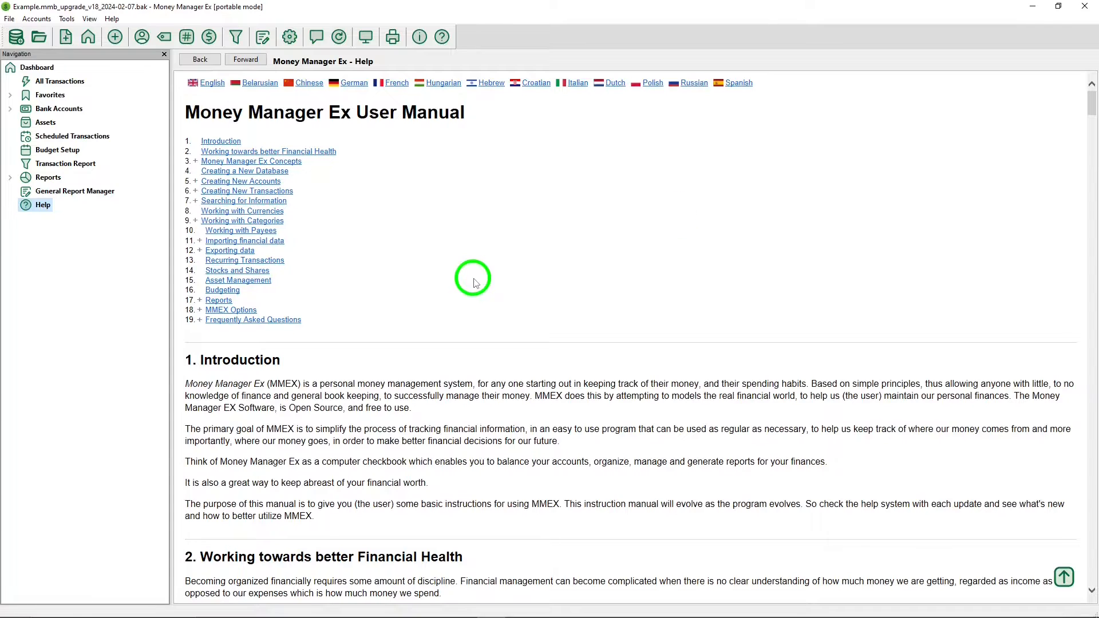
mouse_move(675, 214)
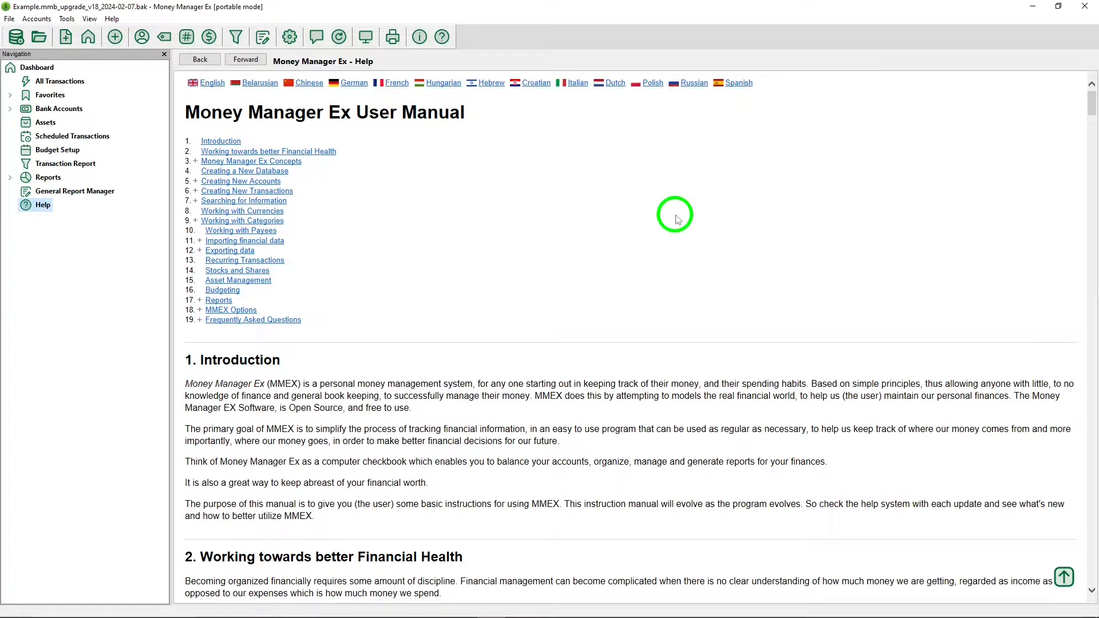